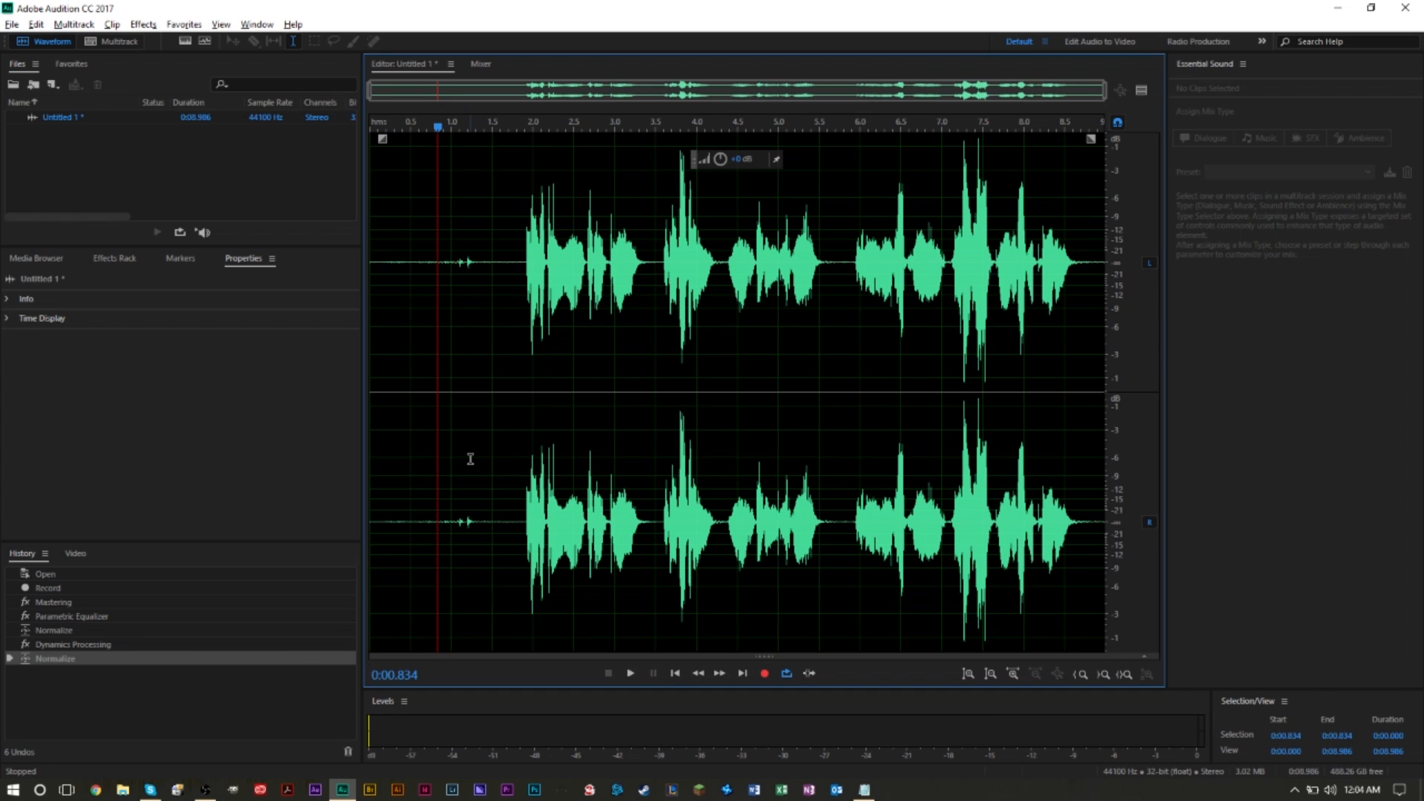
pyautogui.moveTo(552, 534)
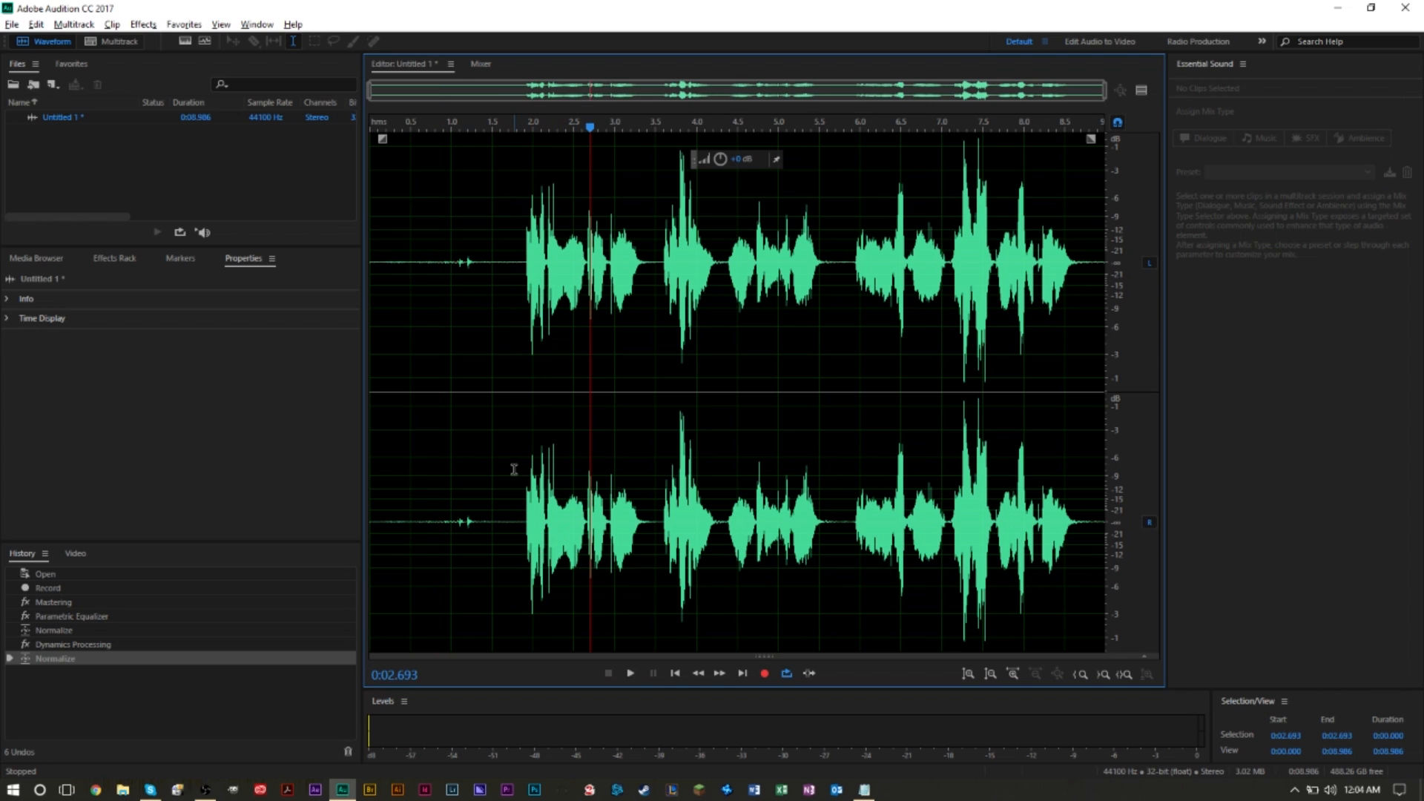
pyautogui.moveTo(502, 493)
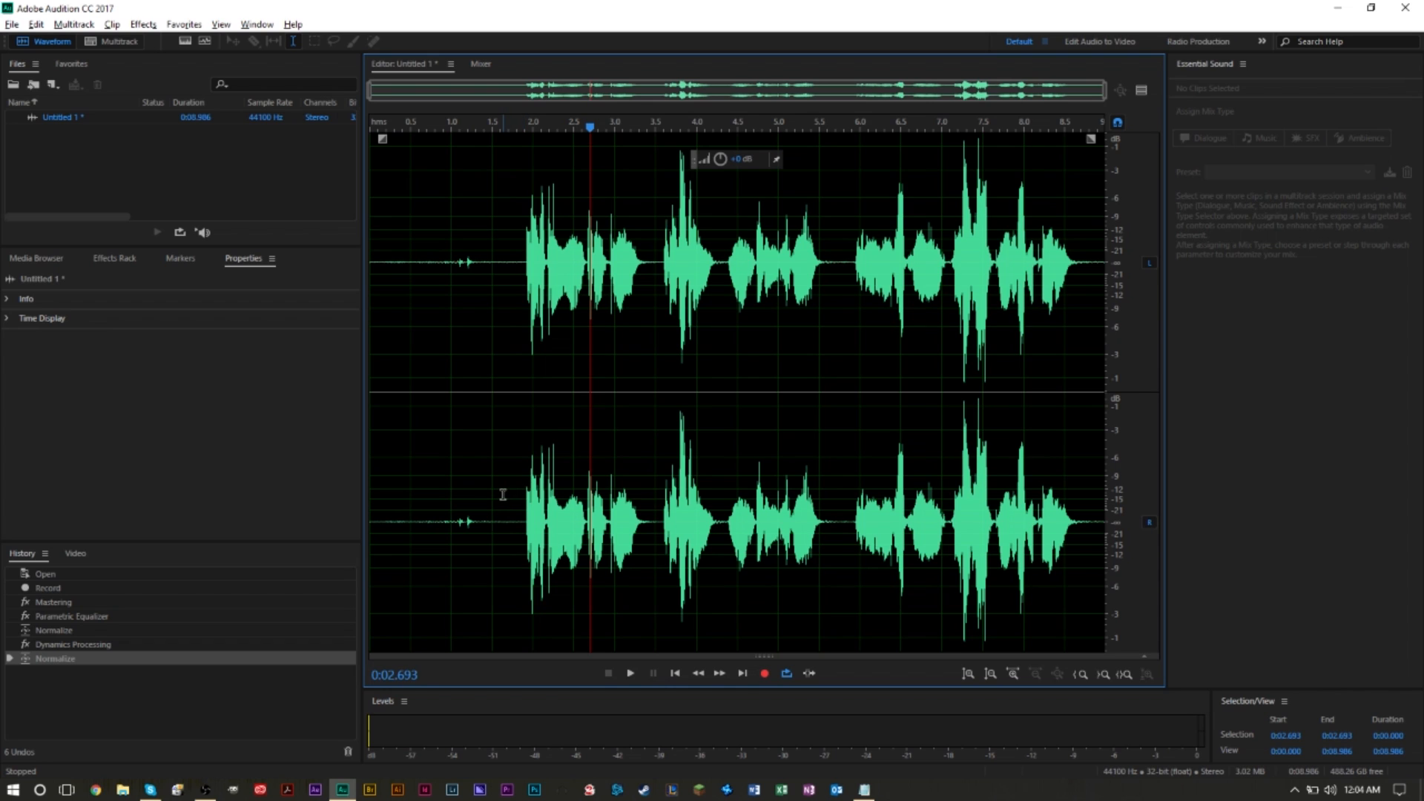
pyautogui.moveTo(485, 497)
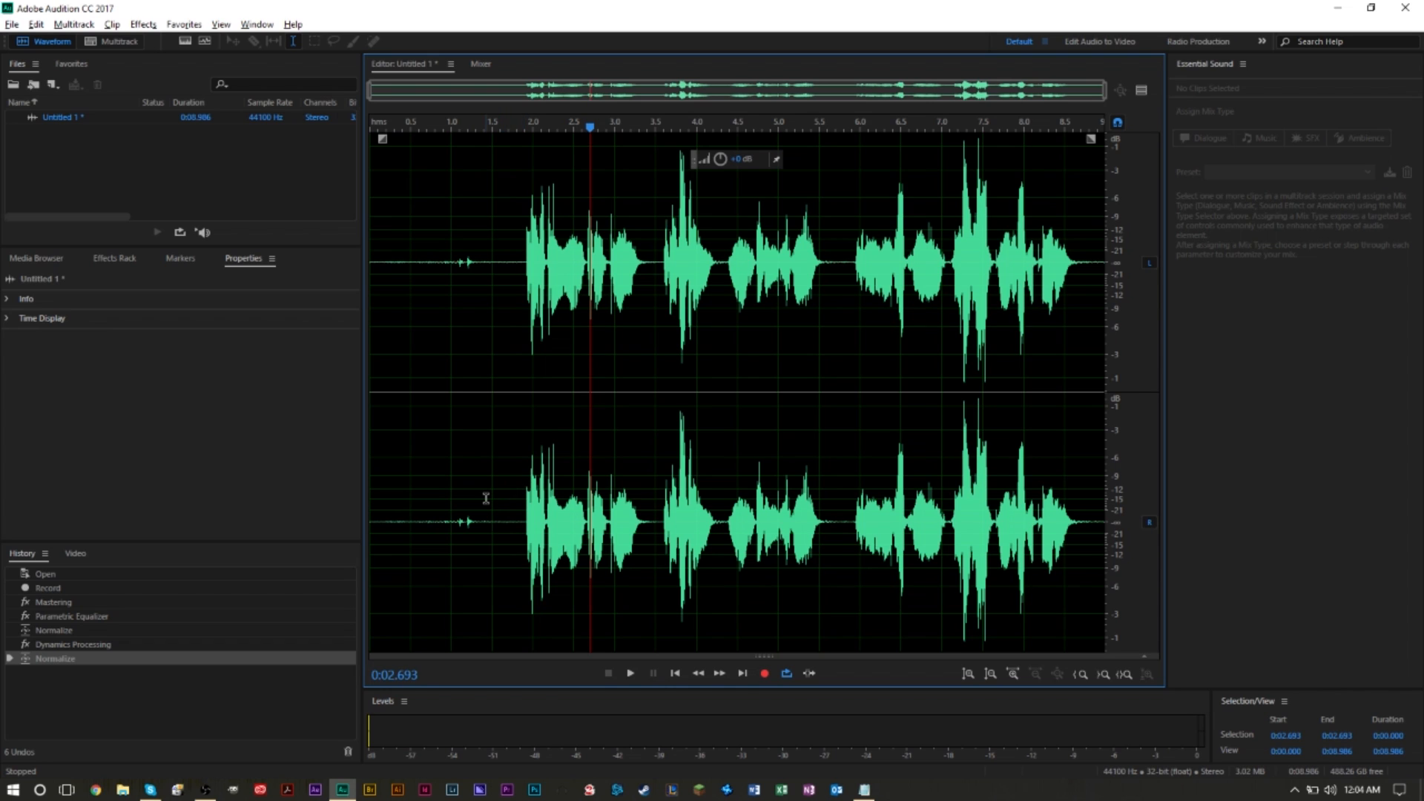
pyautogui.moveTo(493, 498)
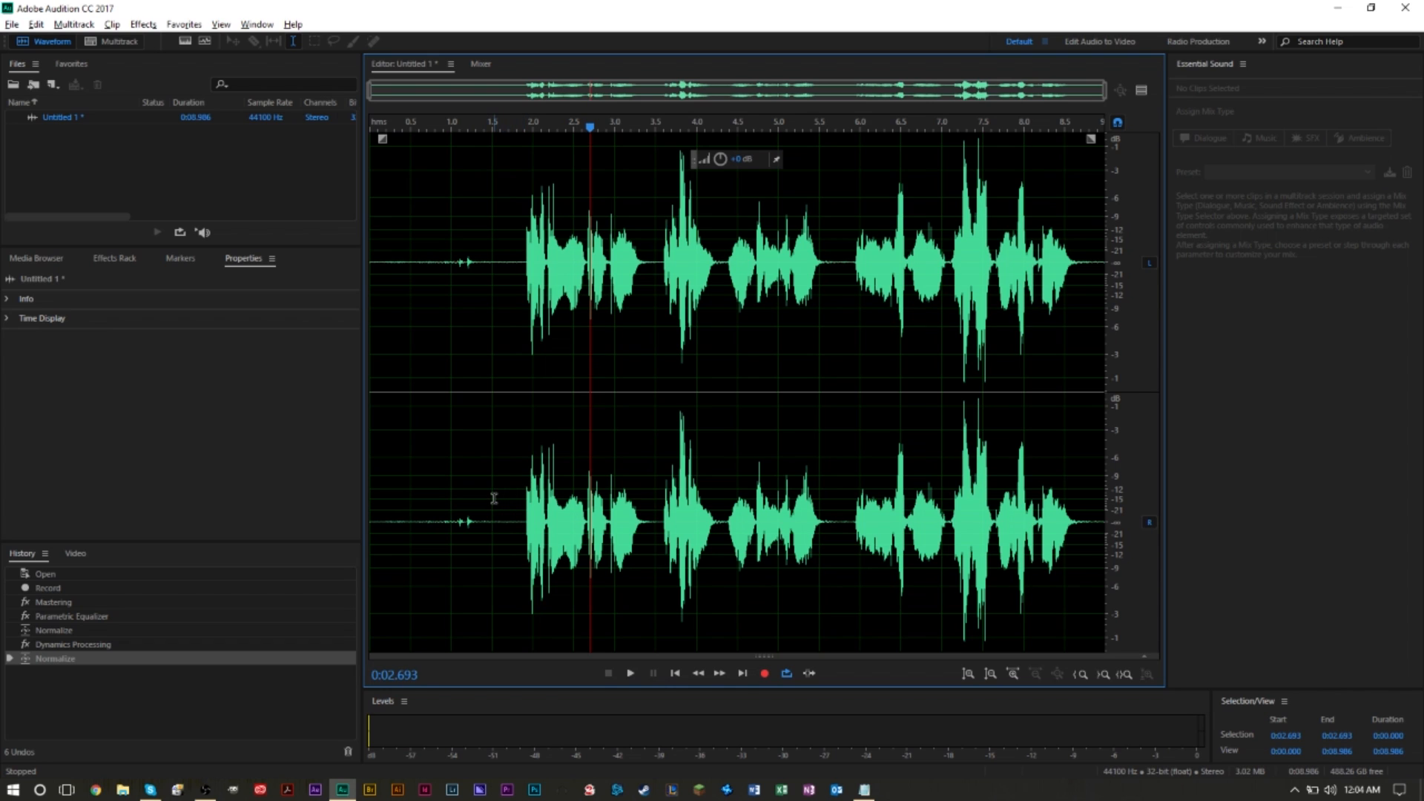
# - Play the recording to hear the harsh sounds, stopping near the end
pyautogui.click(629, 673)
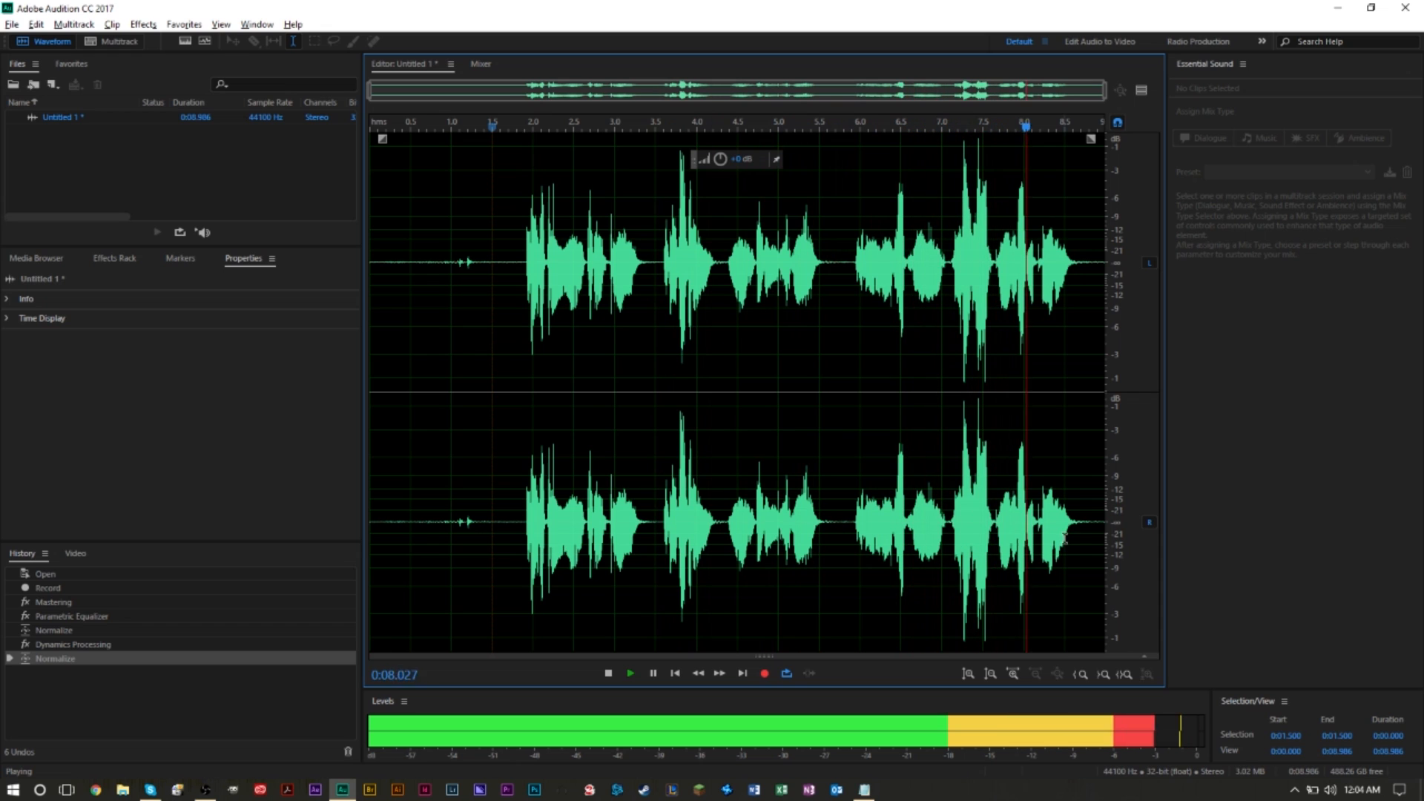
pyautogui.click(607, 673)
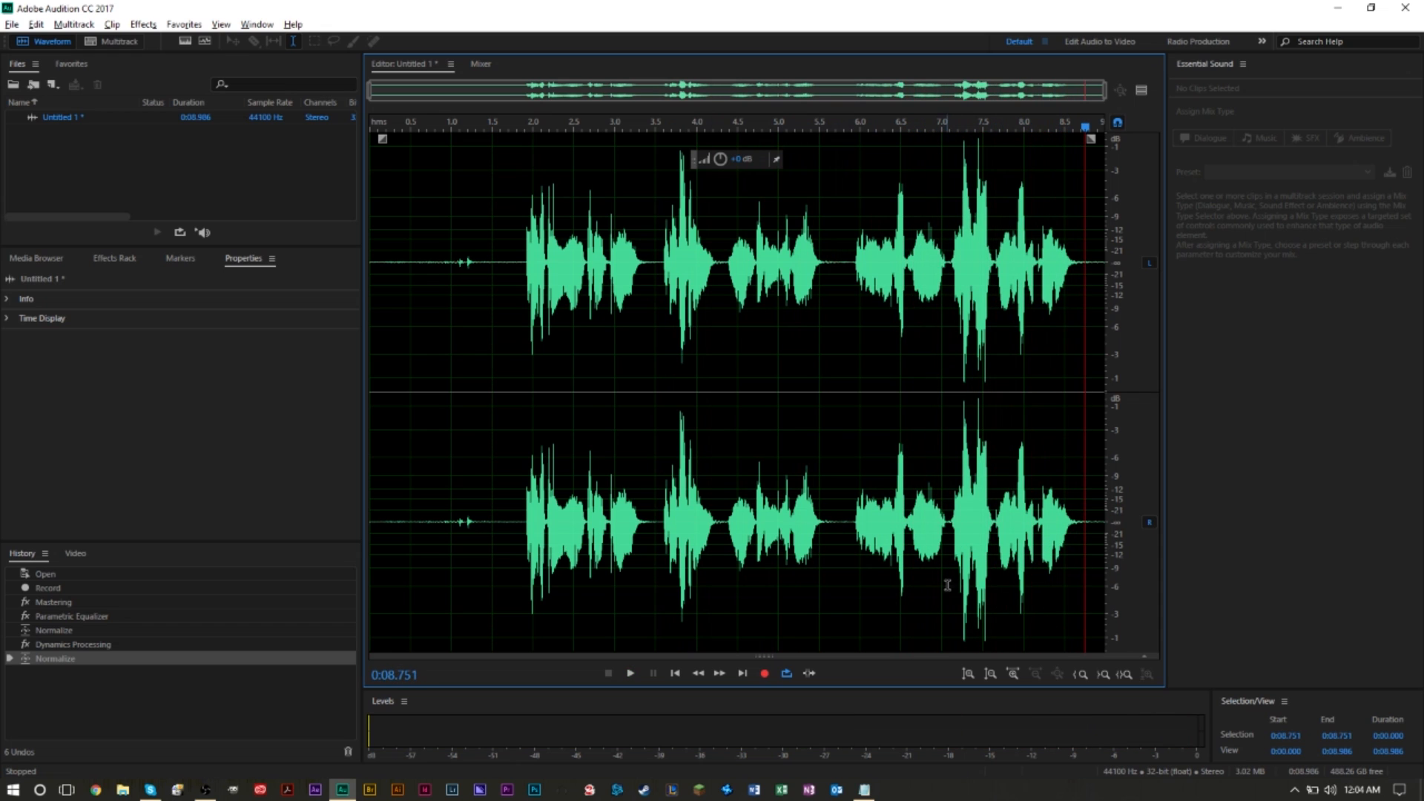
pyautogui.moveTo(930, 574)
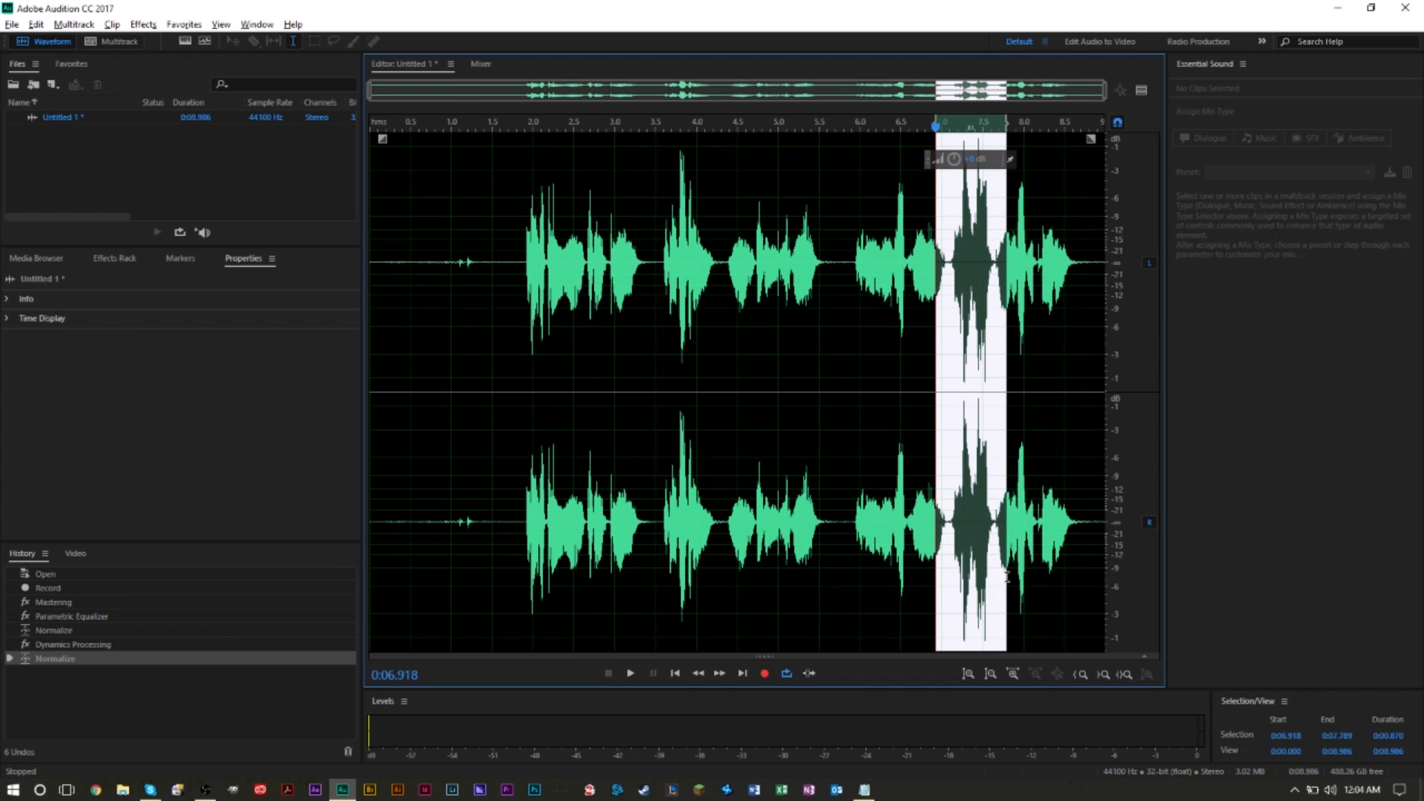
pyautogui.moveTo(1205, 724)
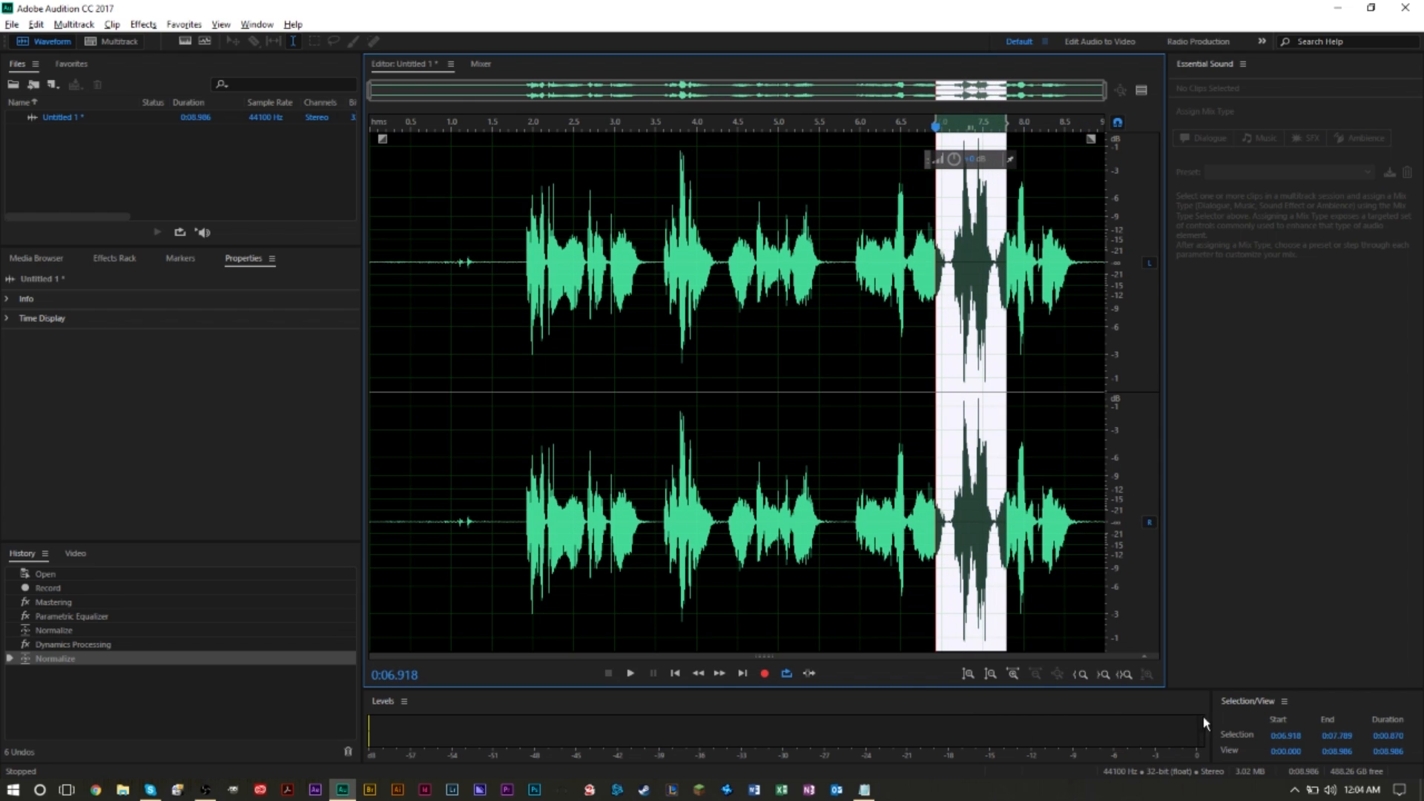
pyautogui.moveTo(908, 567)
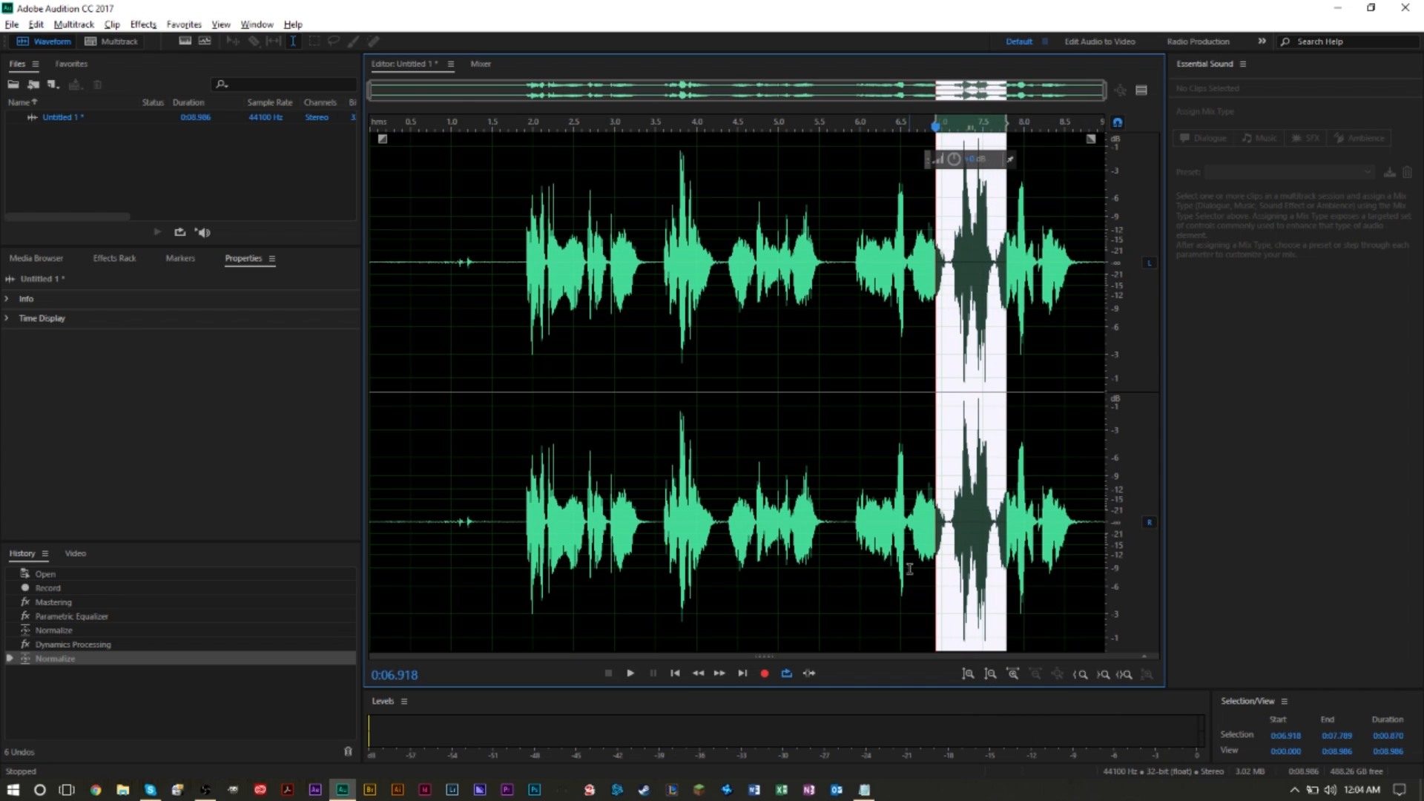
# - Replay the spiky passage from about 6.6 to 8.5 seconds, then stop
pyautogui.click(630, 673)
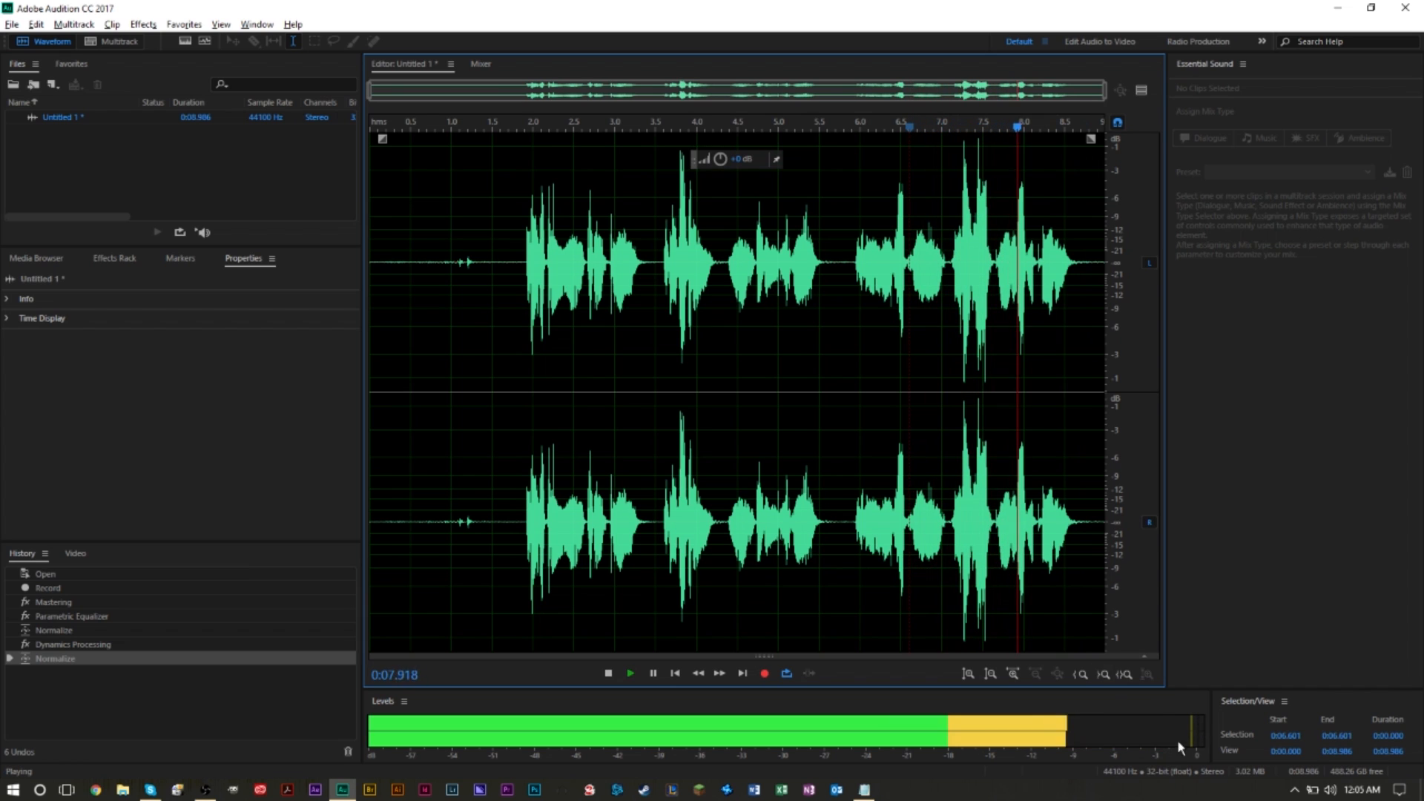
pyautogui.click(607, 673)
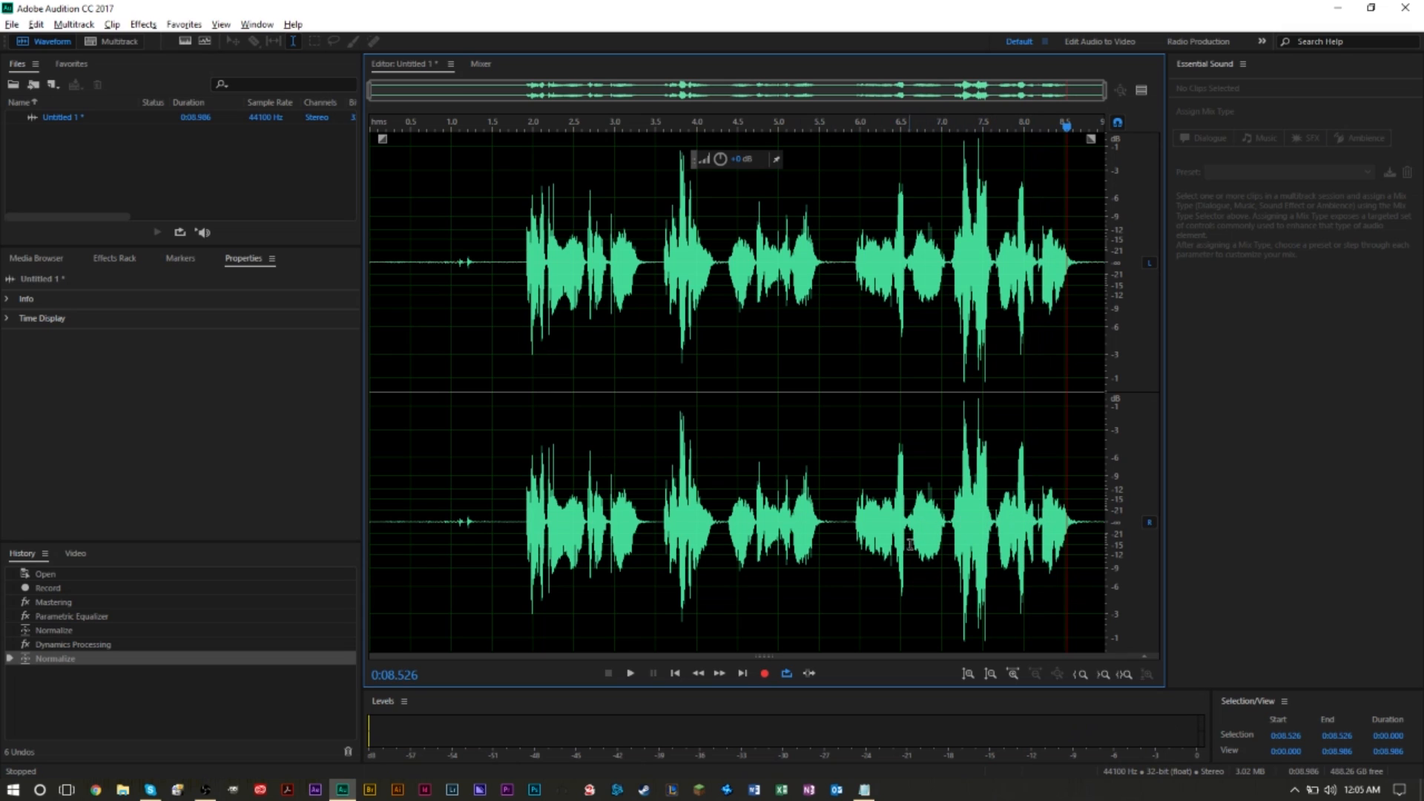
pyautogui.moveTo(993, 563)
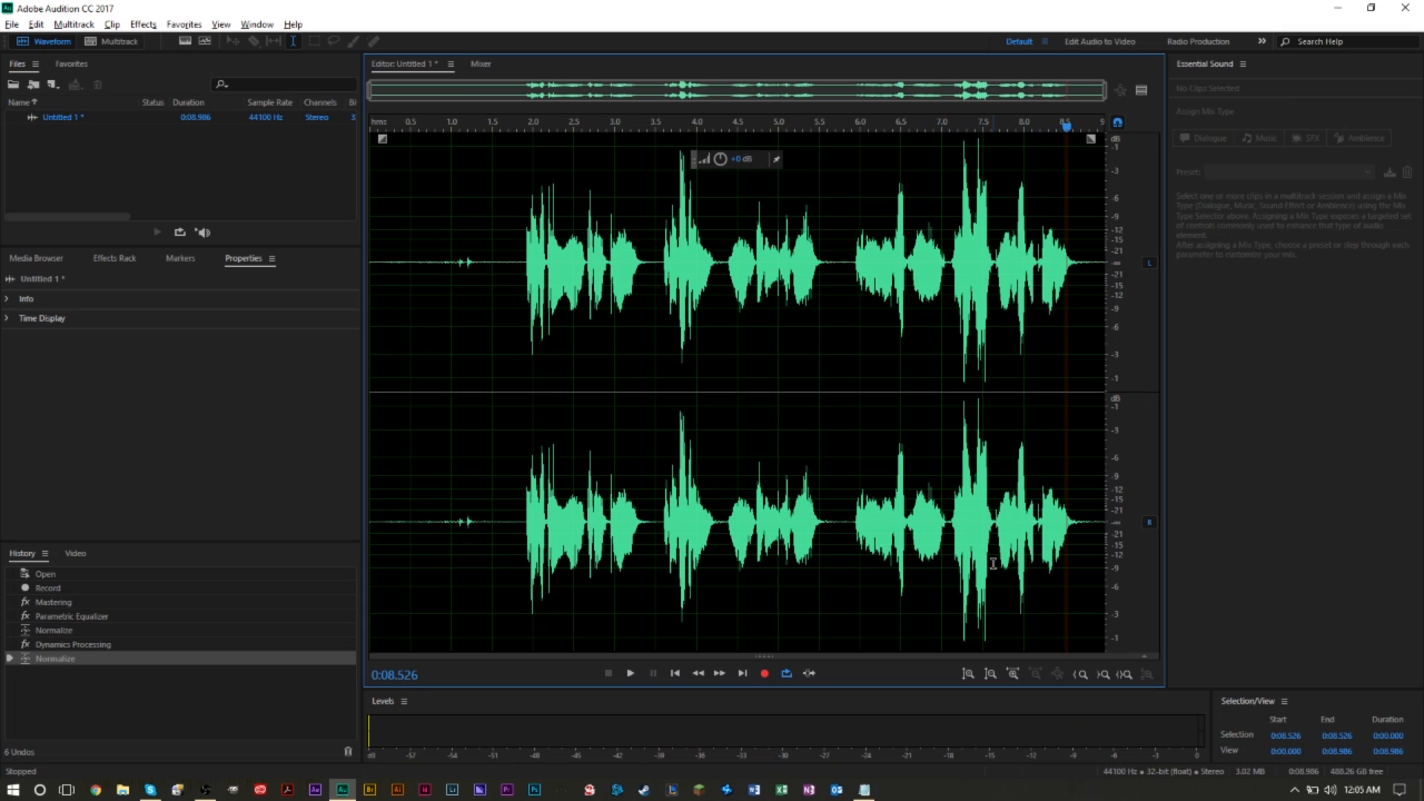
pyautogui.moveTo(970, 325)
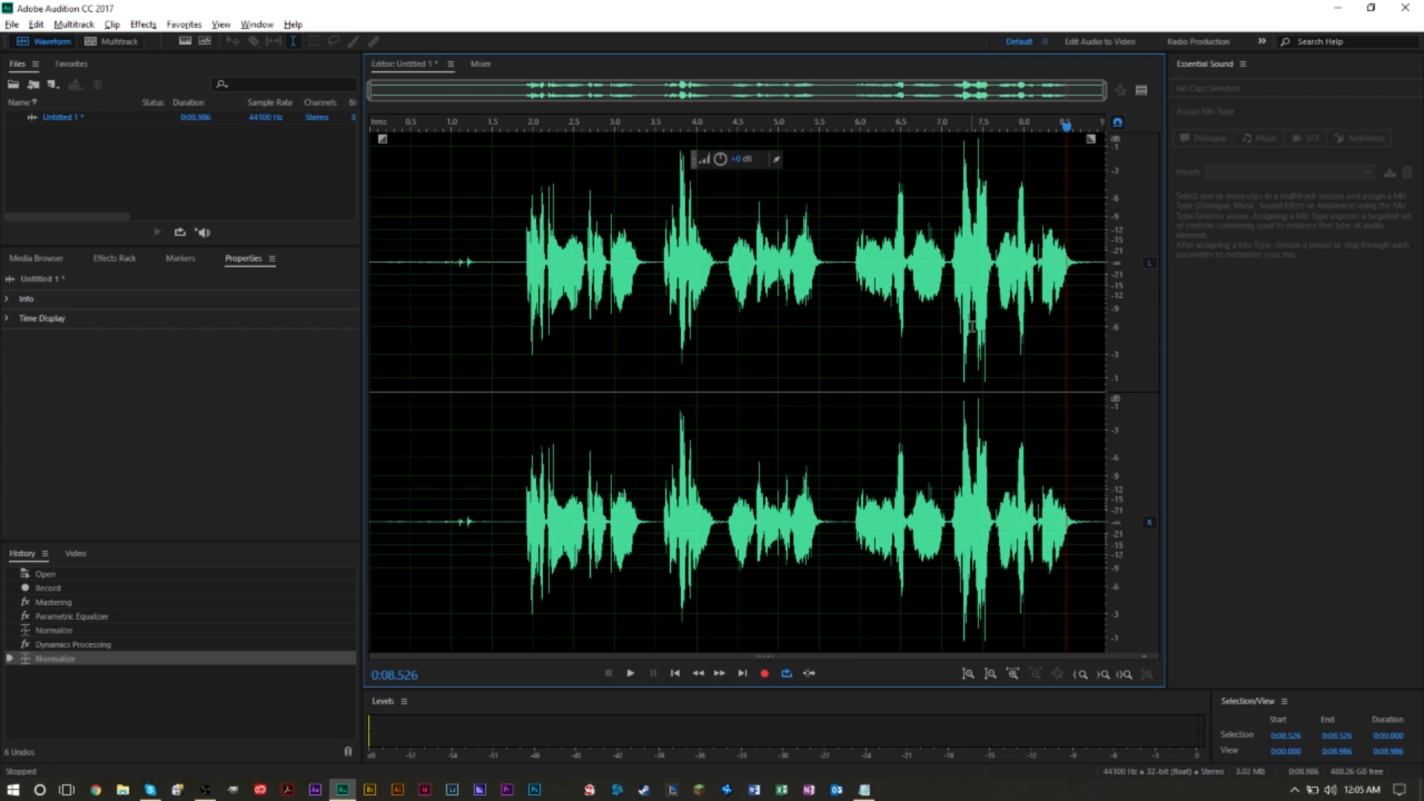
pyautogui.moveTo(971, 332)
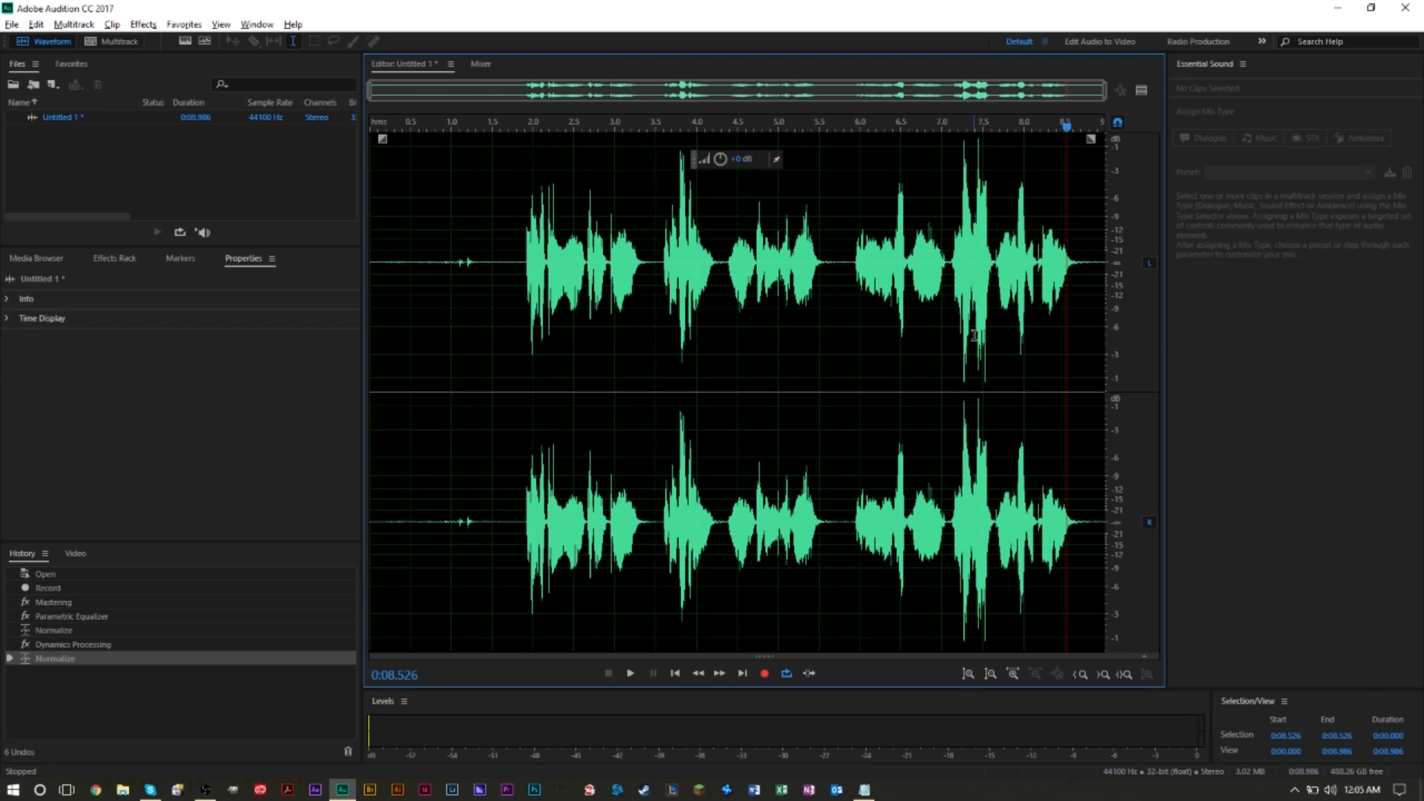
pyautogui.moveTo(899, 420)
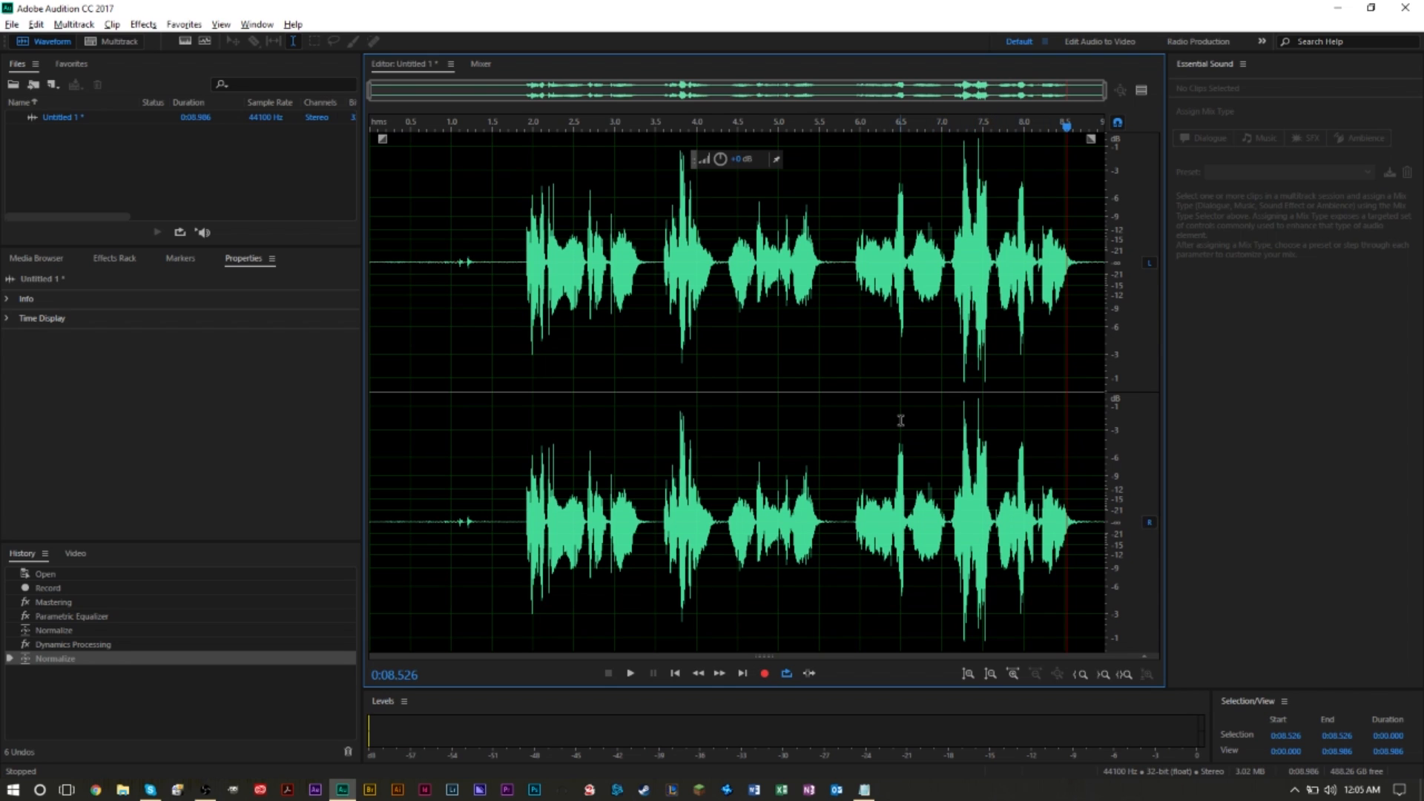
pyautogui.moveTo(907, 411)
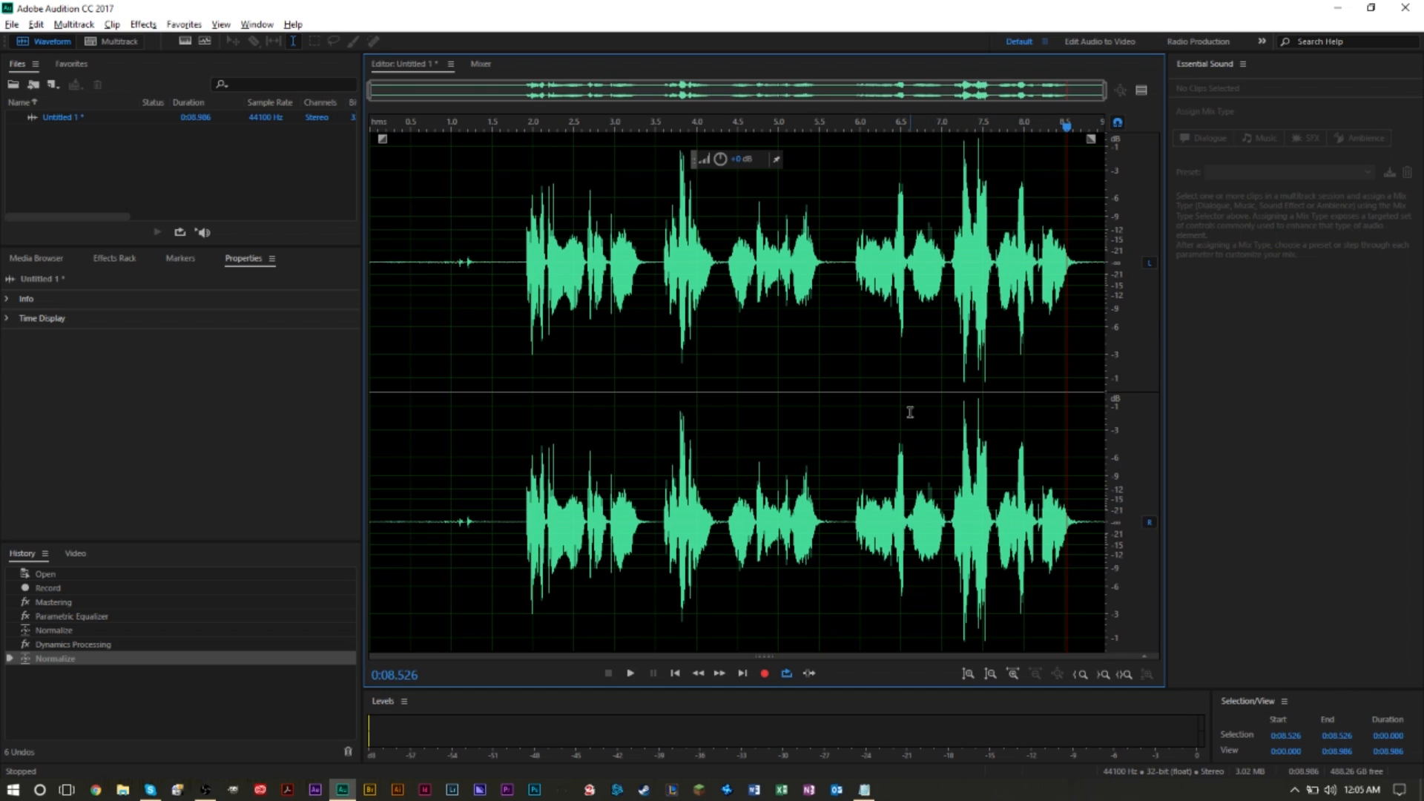
pyautogui.moveTo(928, 320)
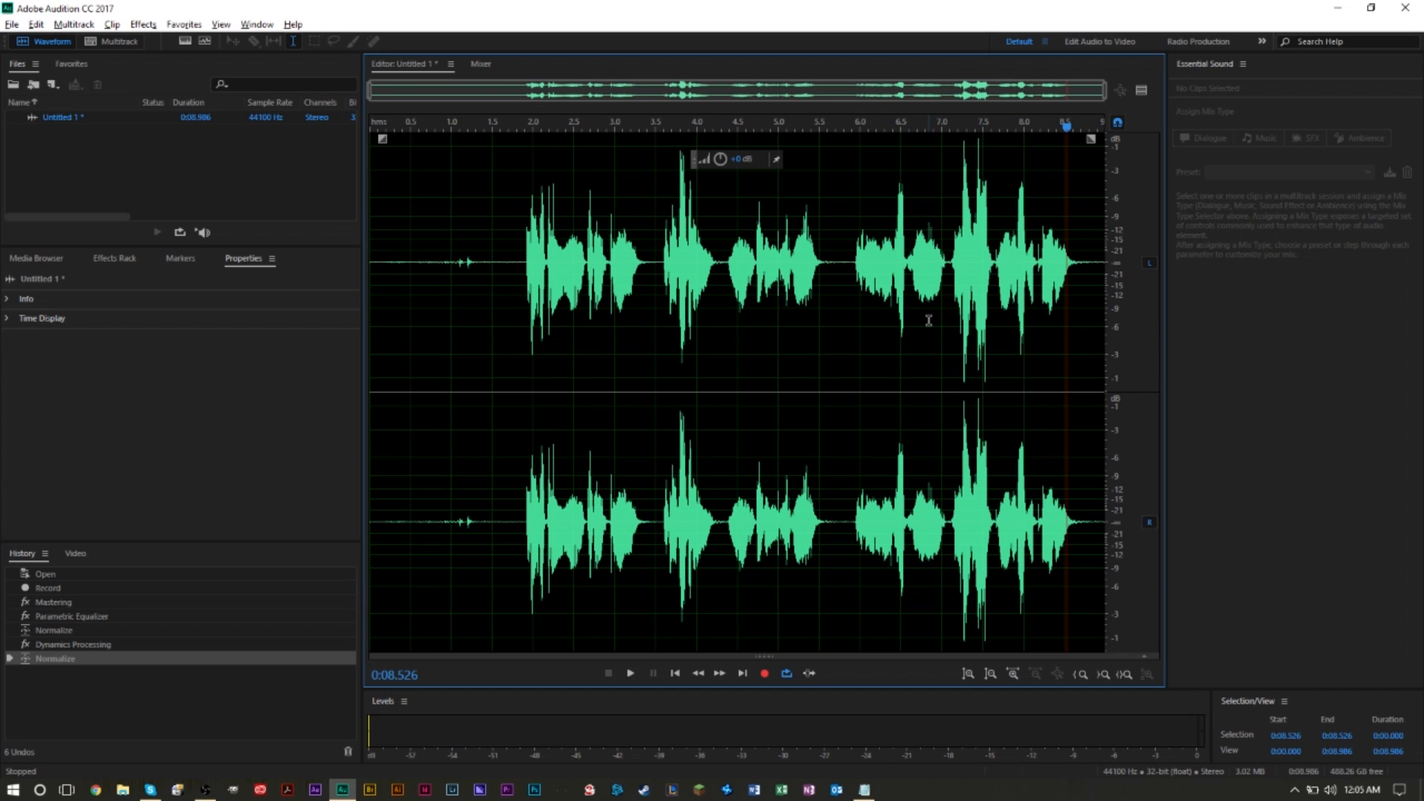
pyautogui.moveTo(937, 359)
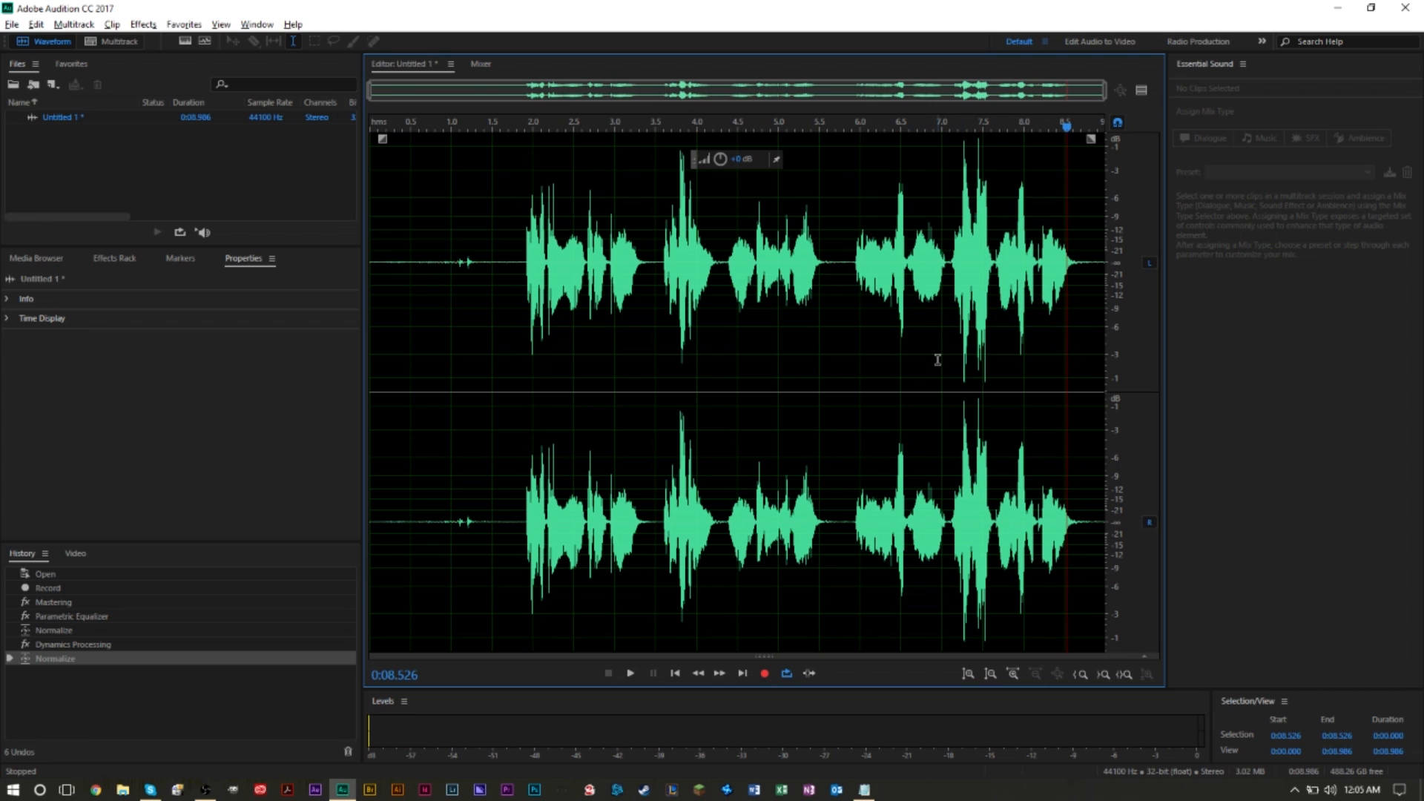
pyautogui.moveTo(970, 323)
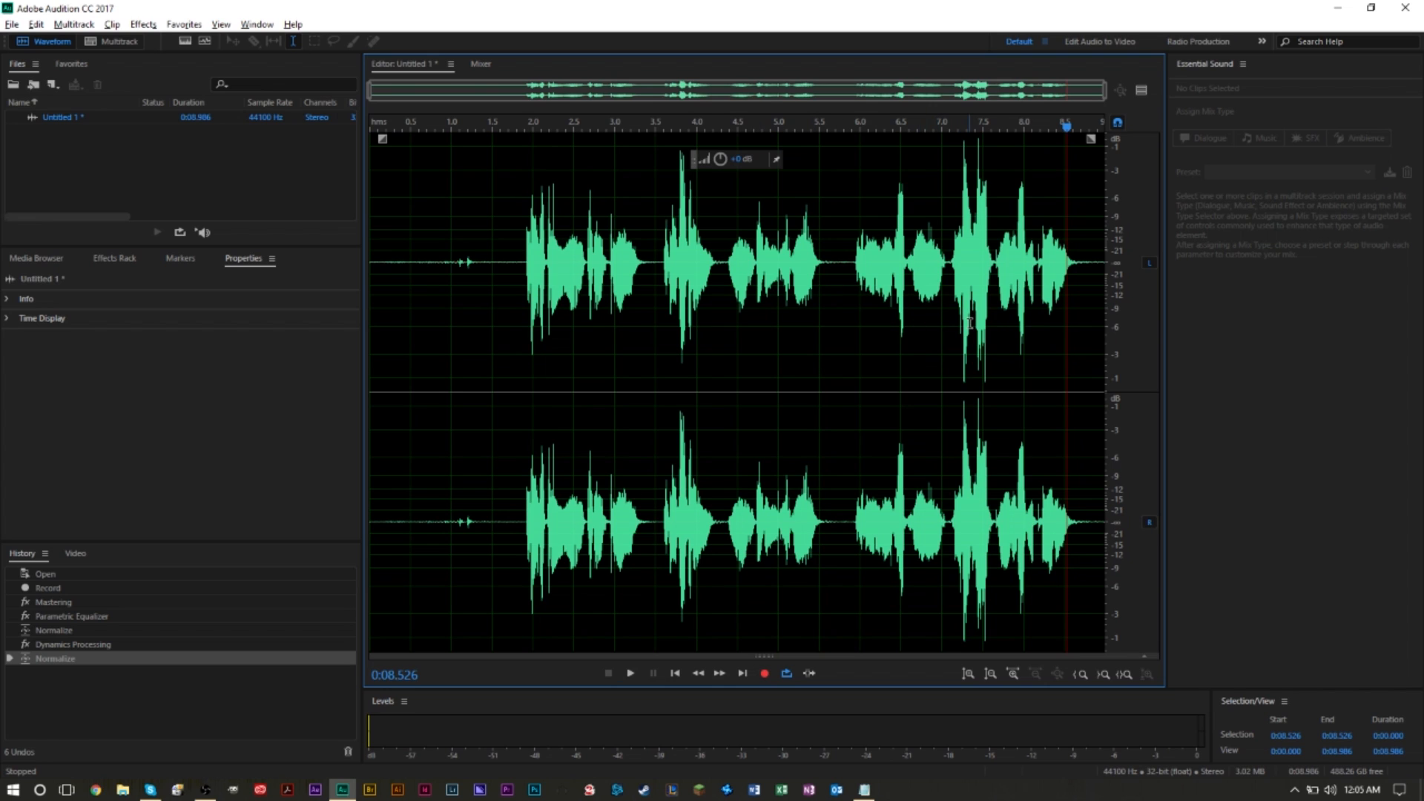
pyautogui.moveTo(666, 304)
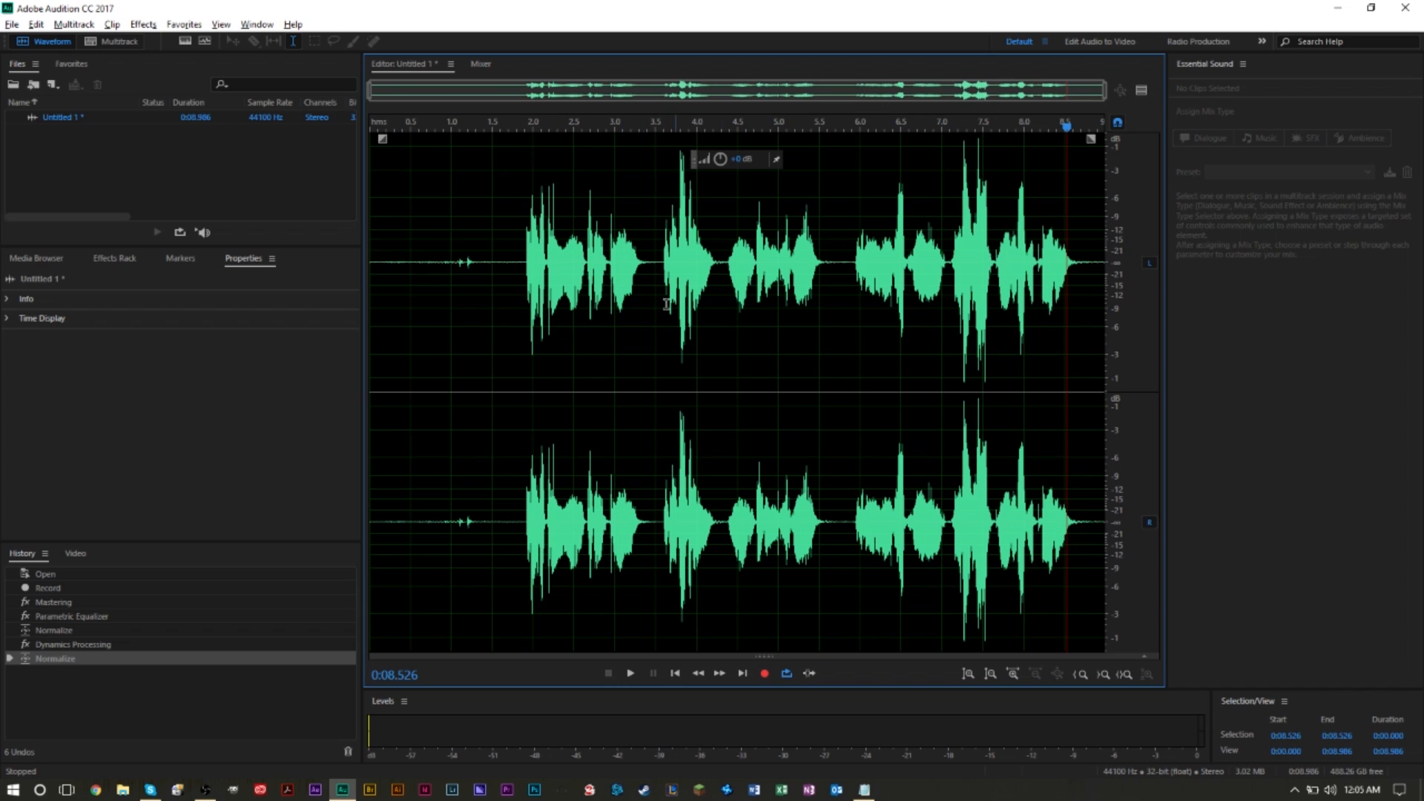
pyautogui.moveTo(921, 378)
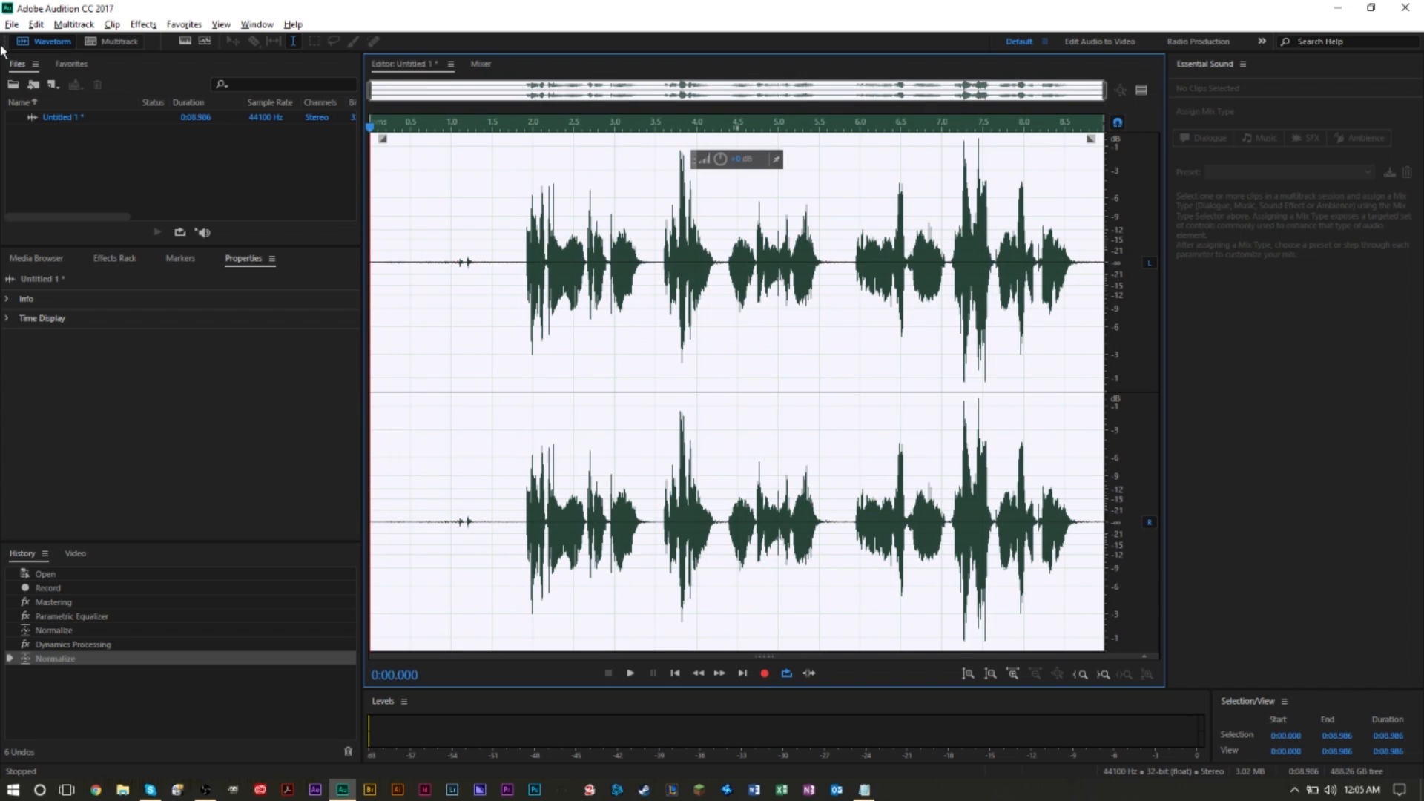
# - Open the Dynamics Processing effect from the Effects menu
pyautogui.click(141, 24)
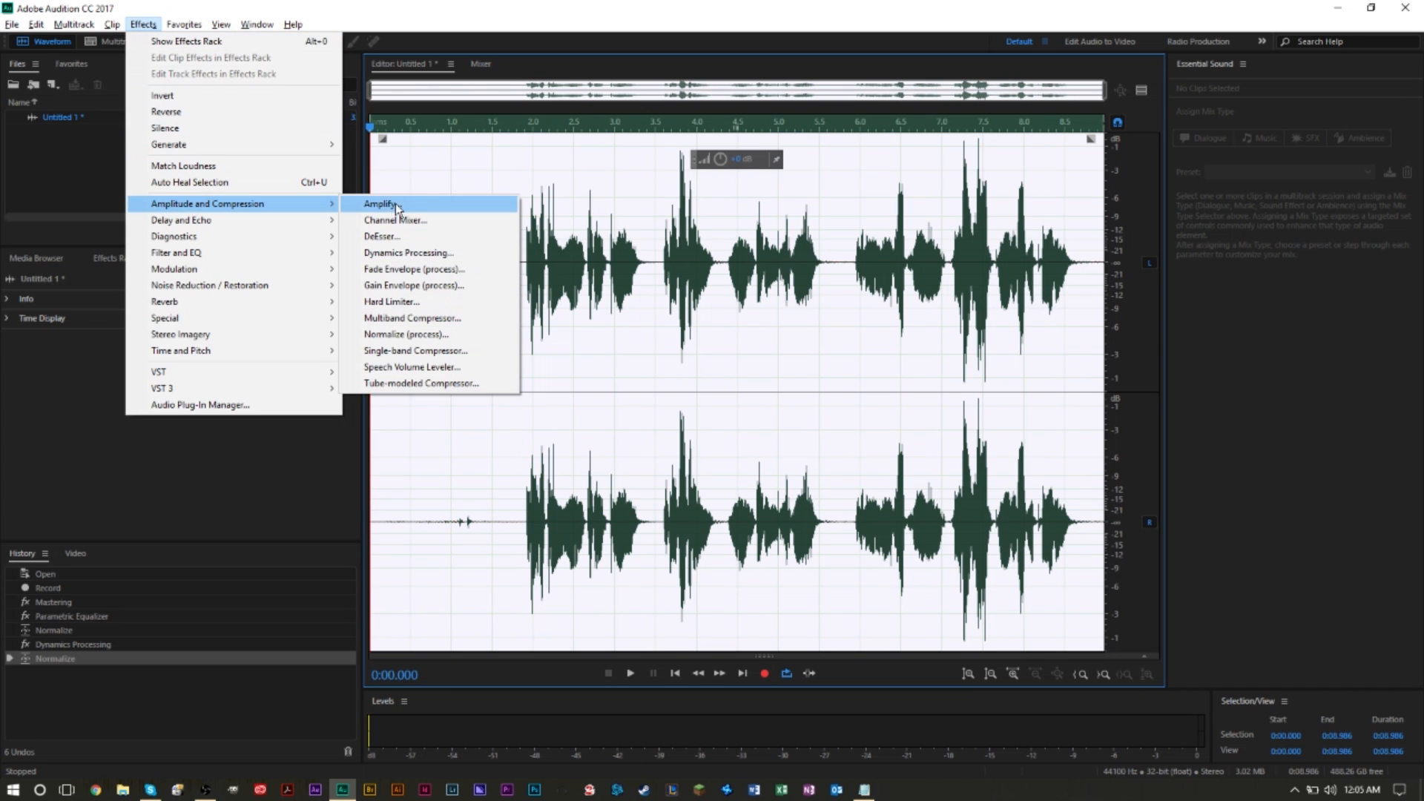
pyautogui.click(408, 253)
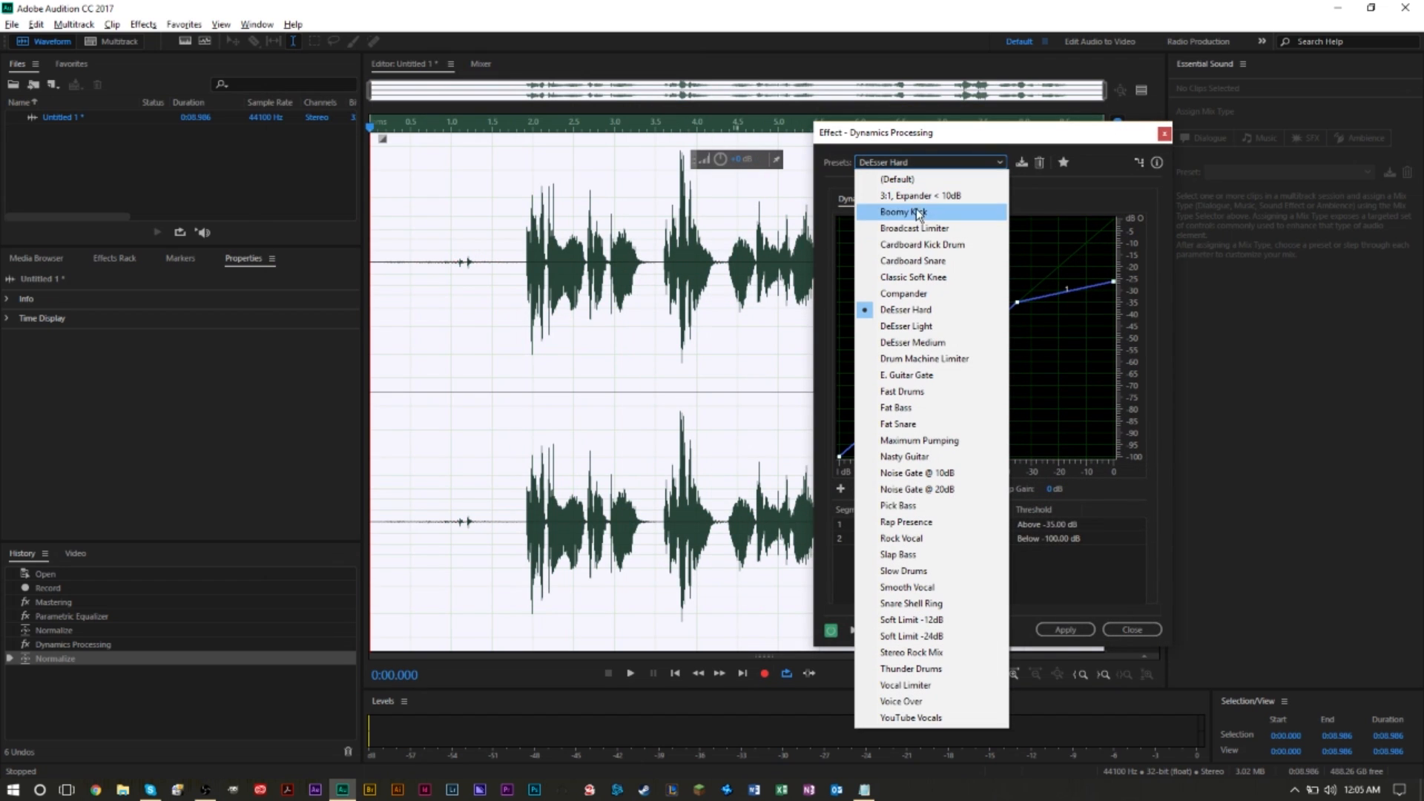
pyautogui.moveTo(942, 310)
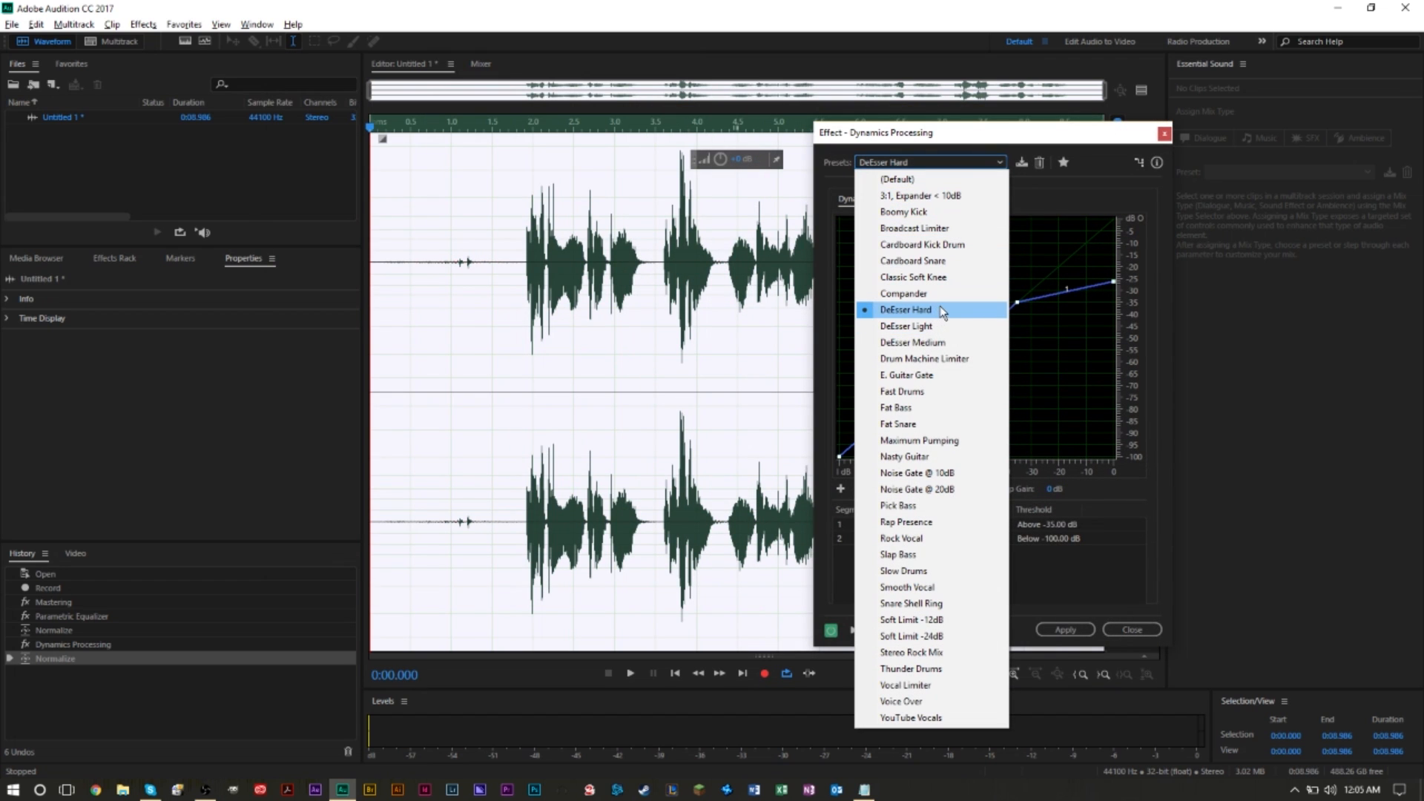
pyautogui.moveTo(921, 342)
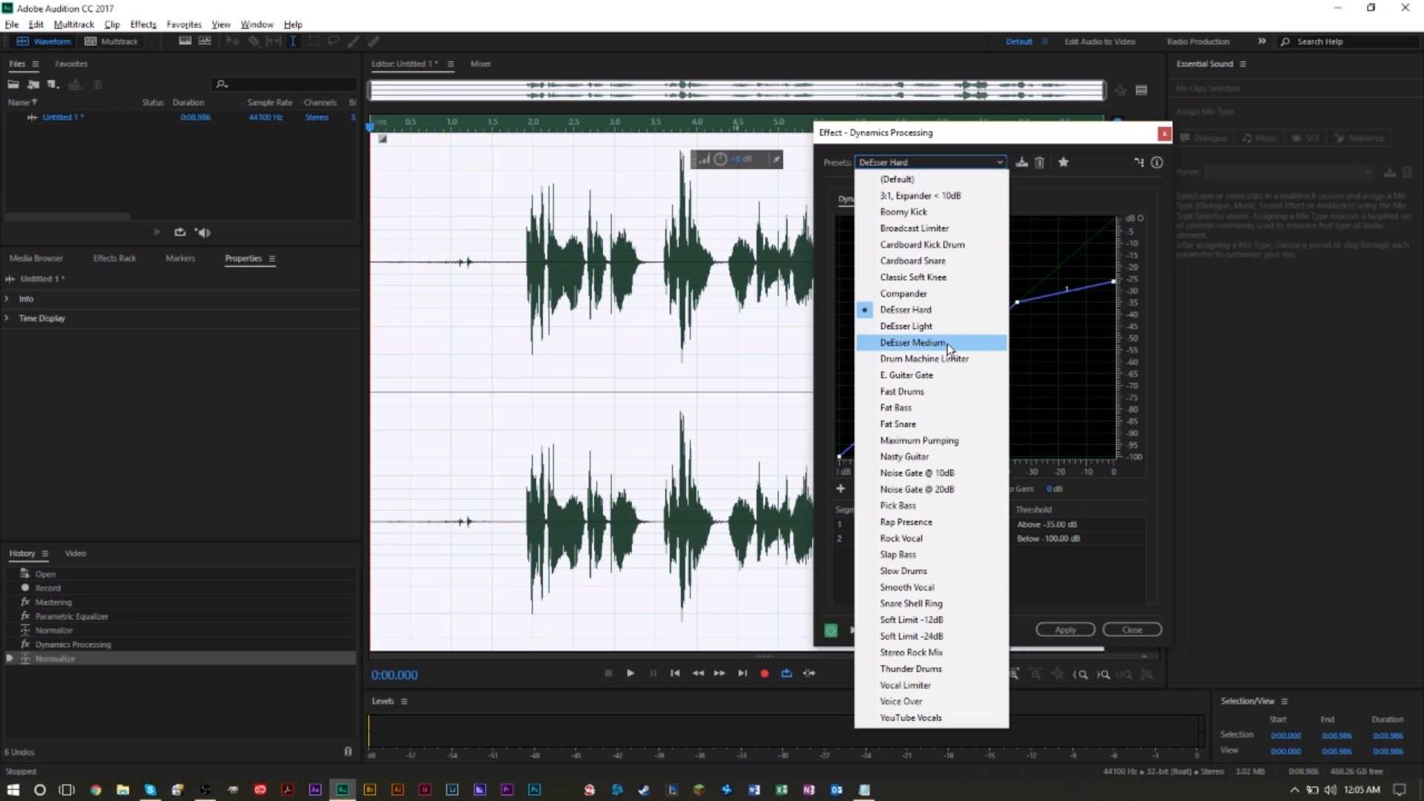
pyautogui.moveTo(903, 327)
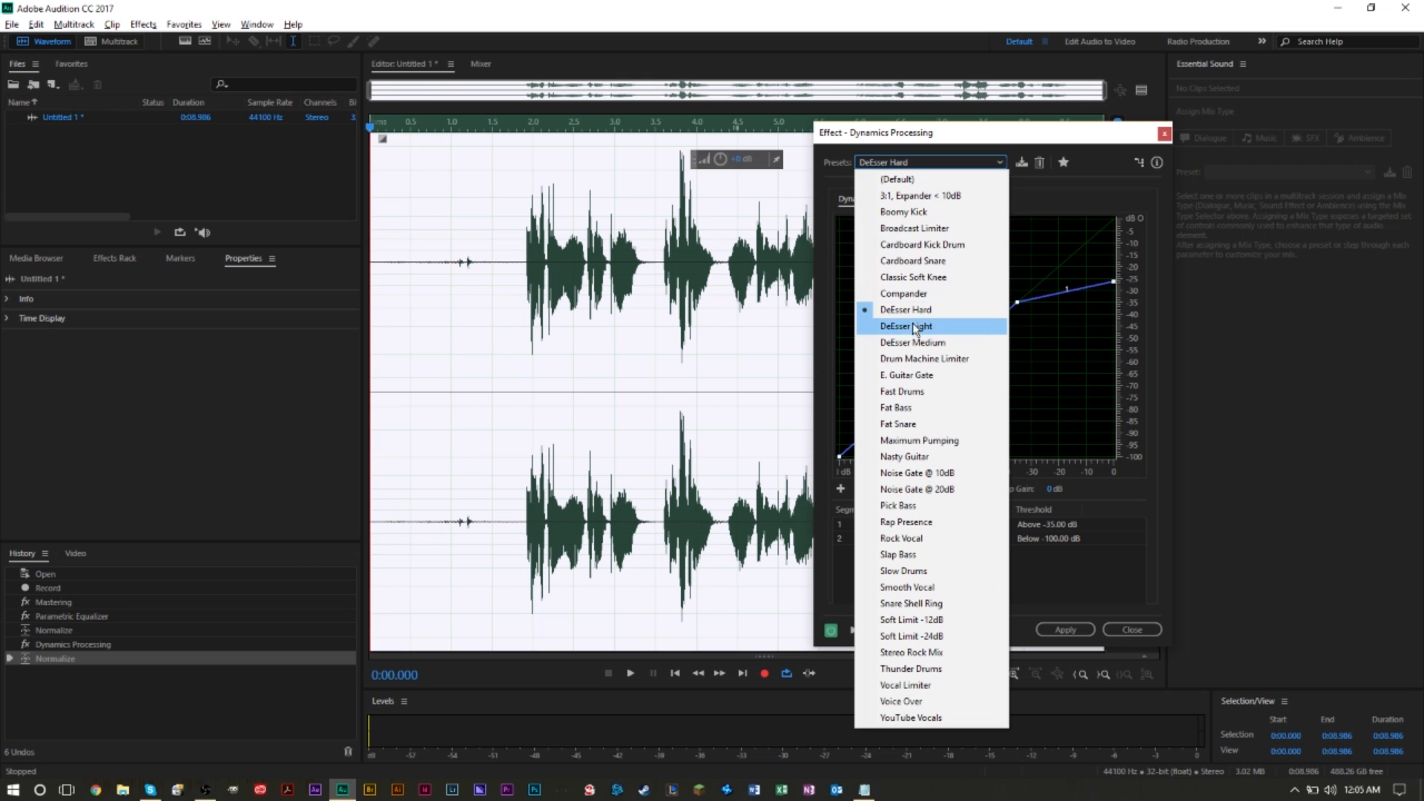
pyautogui.moveTo(926, 327)
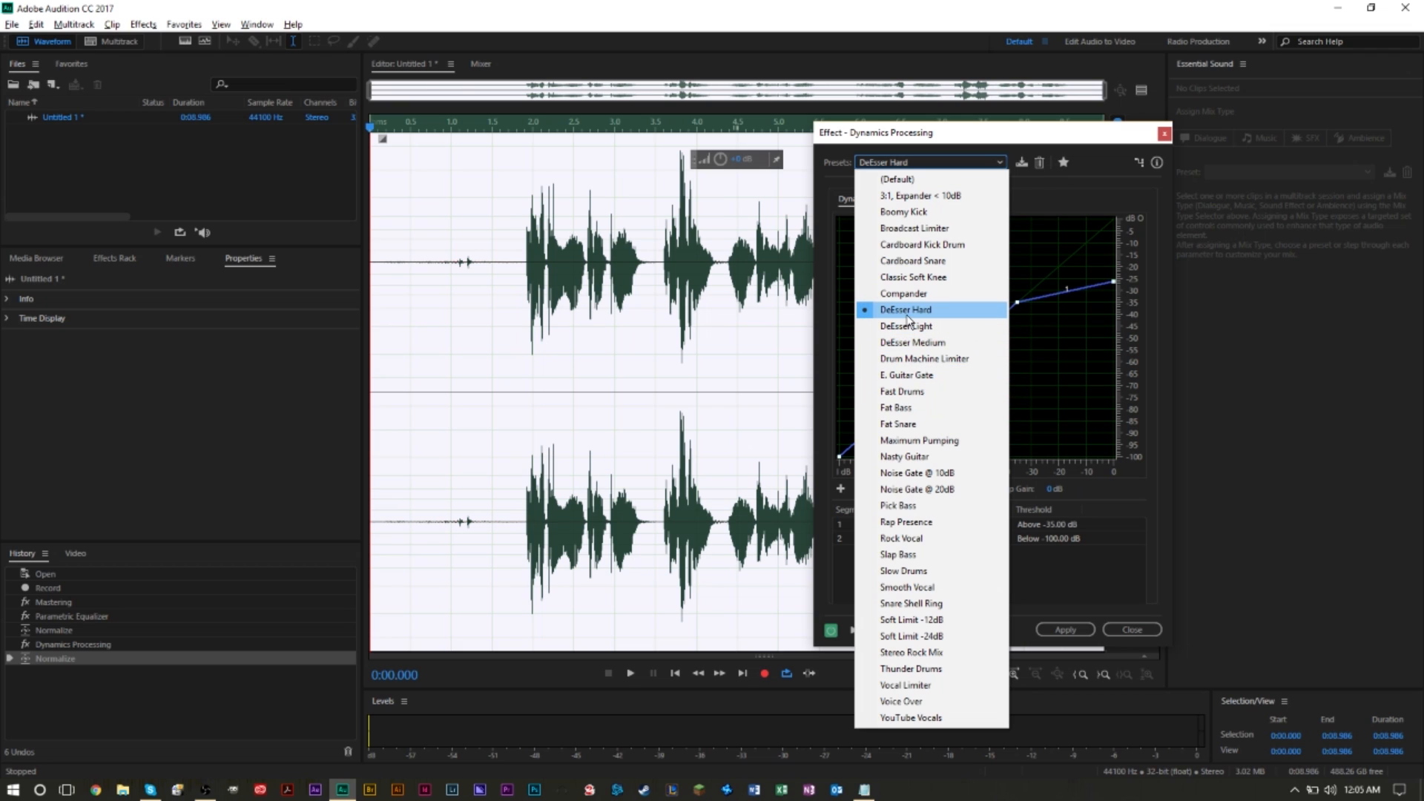
# - Preview the recording with the DeEsser Hard dynamics preset, then stop
pyautogui.click(905, 310)
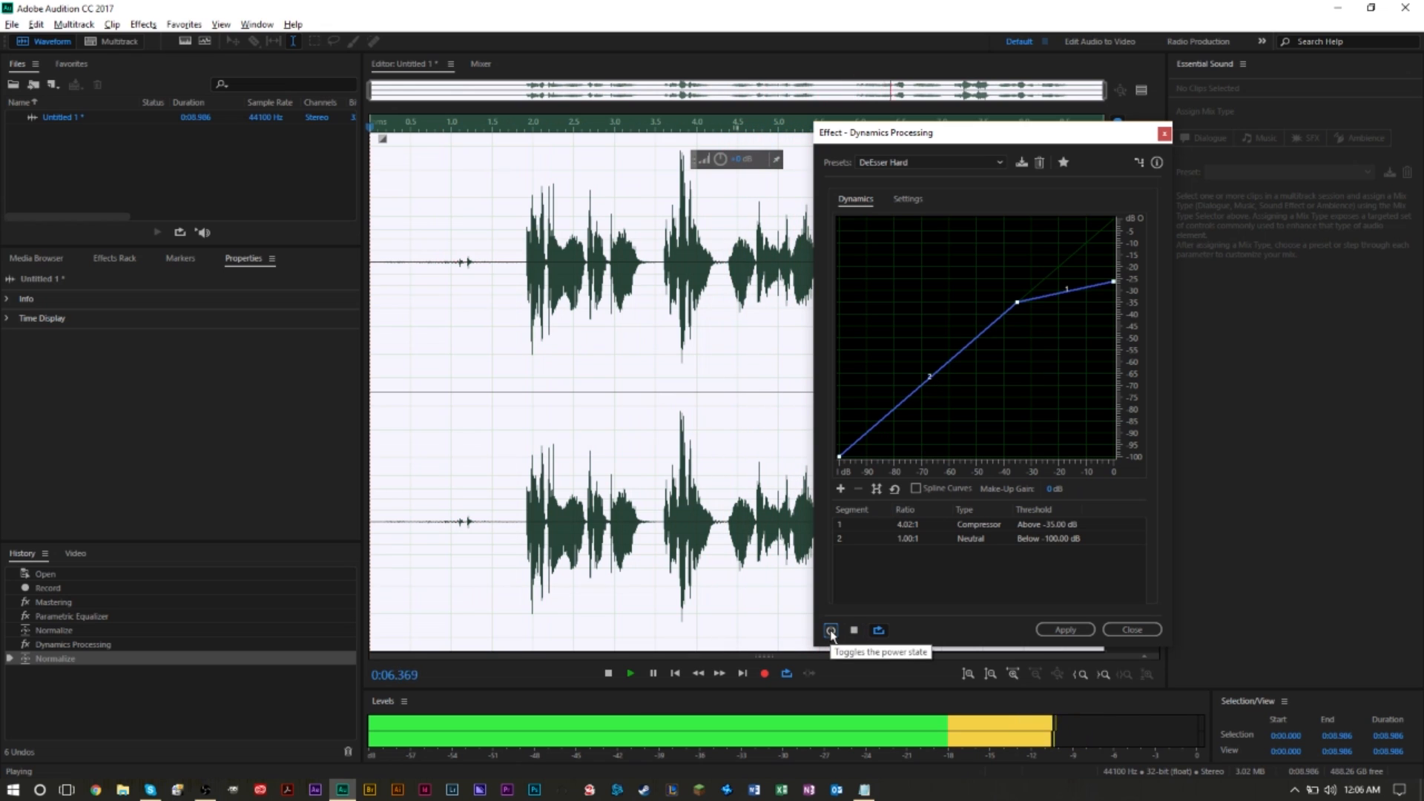
pyautogui.click(829, 629)
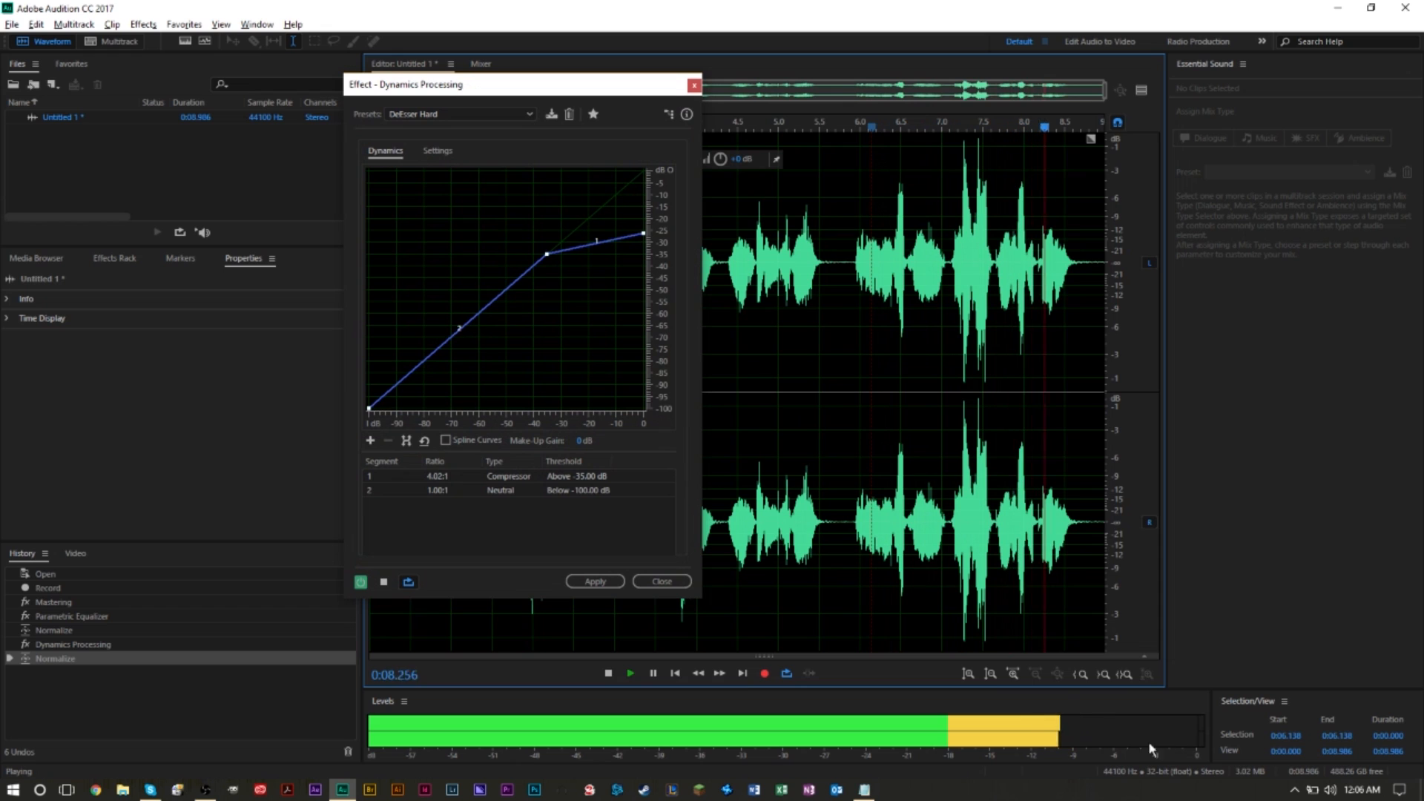
pyautogui.click(607, 672)
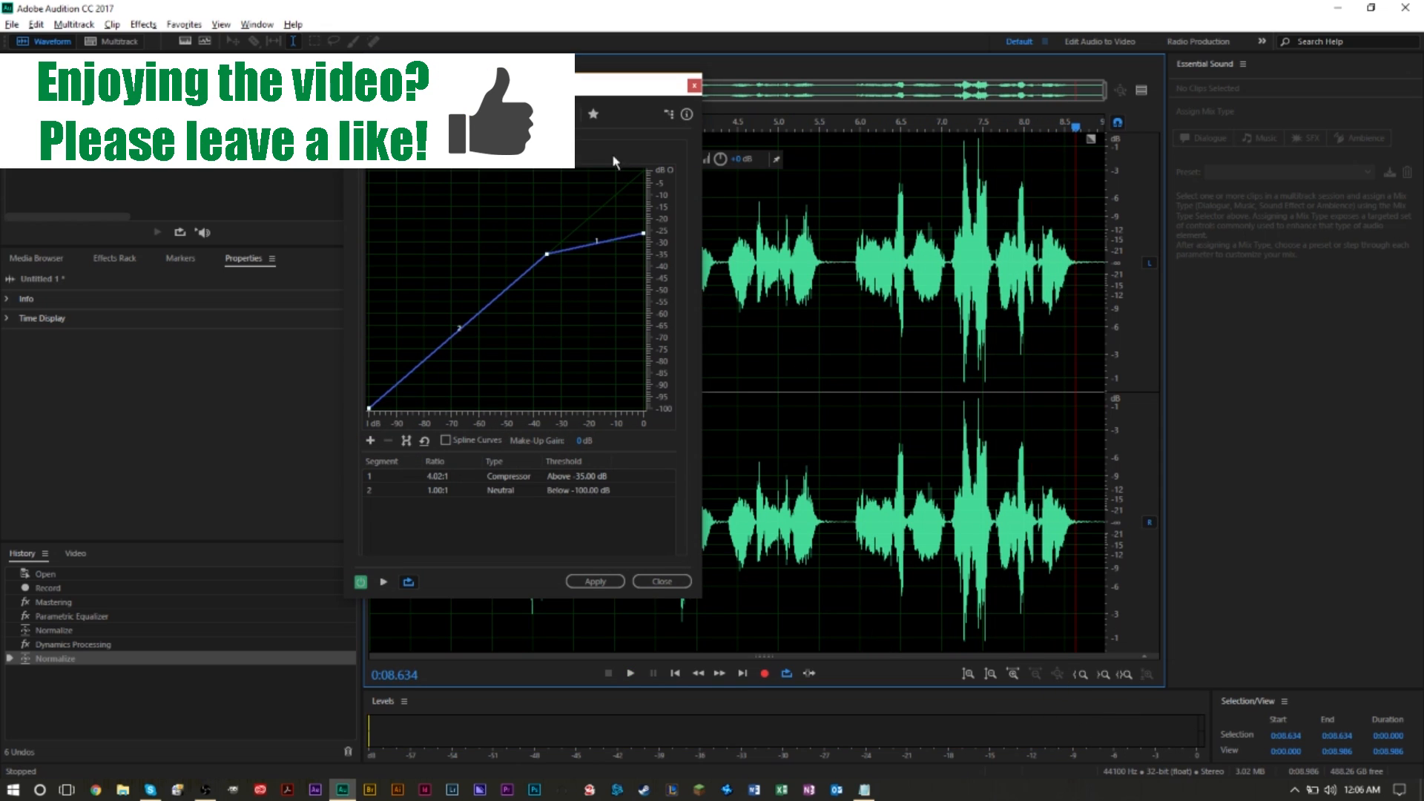
# - Try the DeEsser Light and DeEsser Medium presets, previewing Medium
pyautogui.click(671, 113)
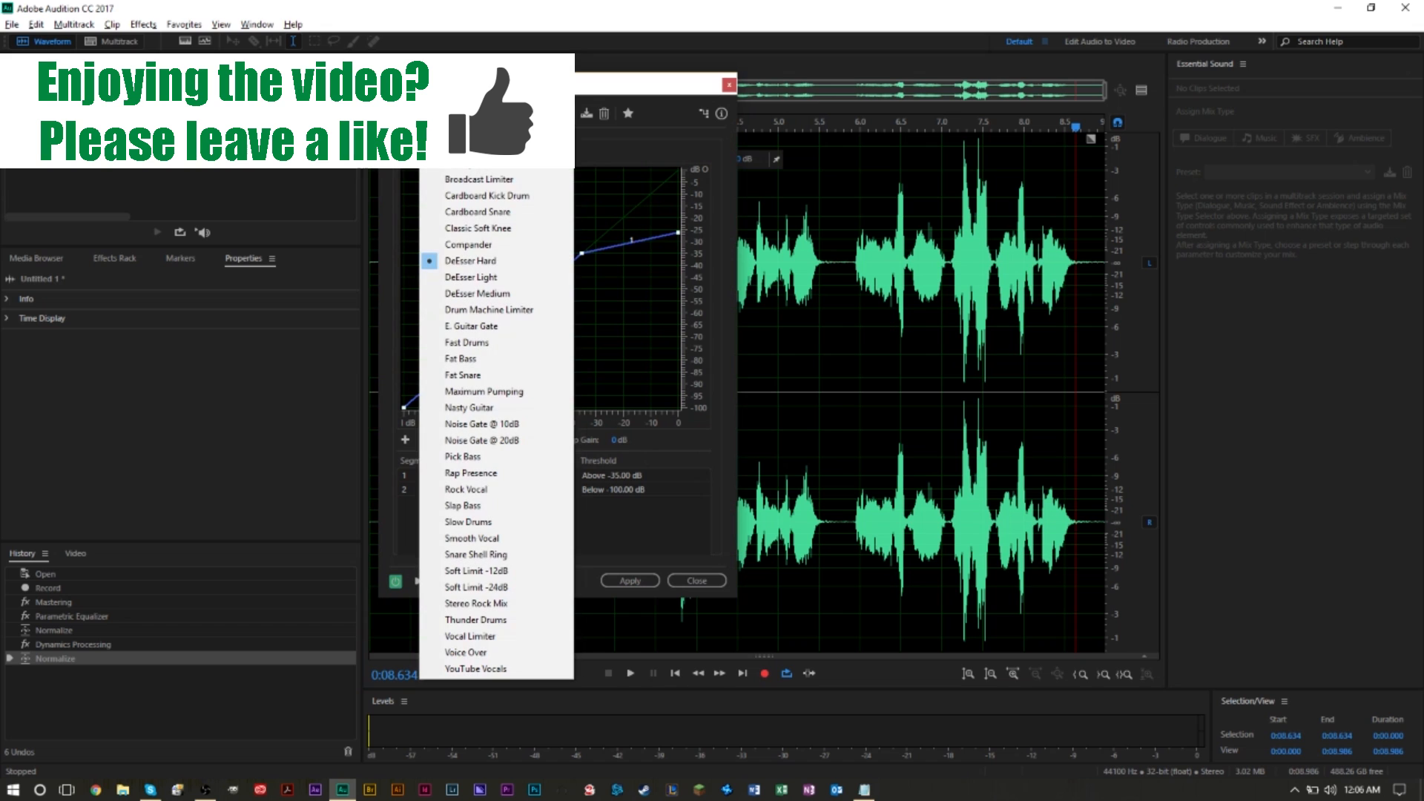
pyautogui.click(472, 277)
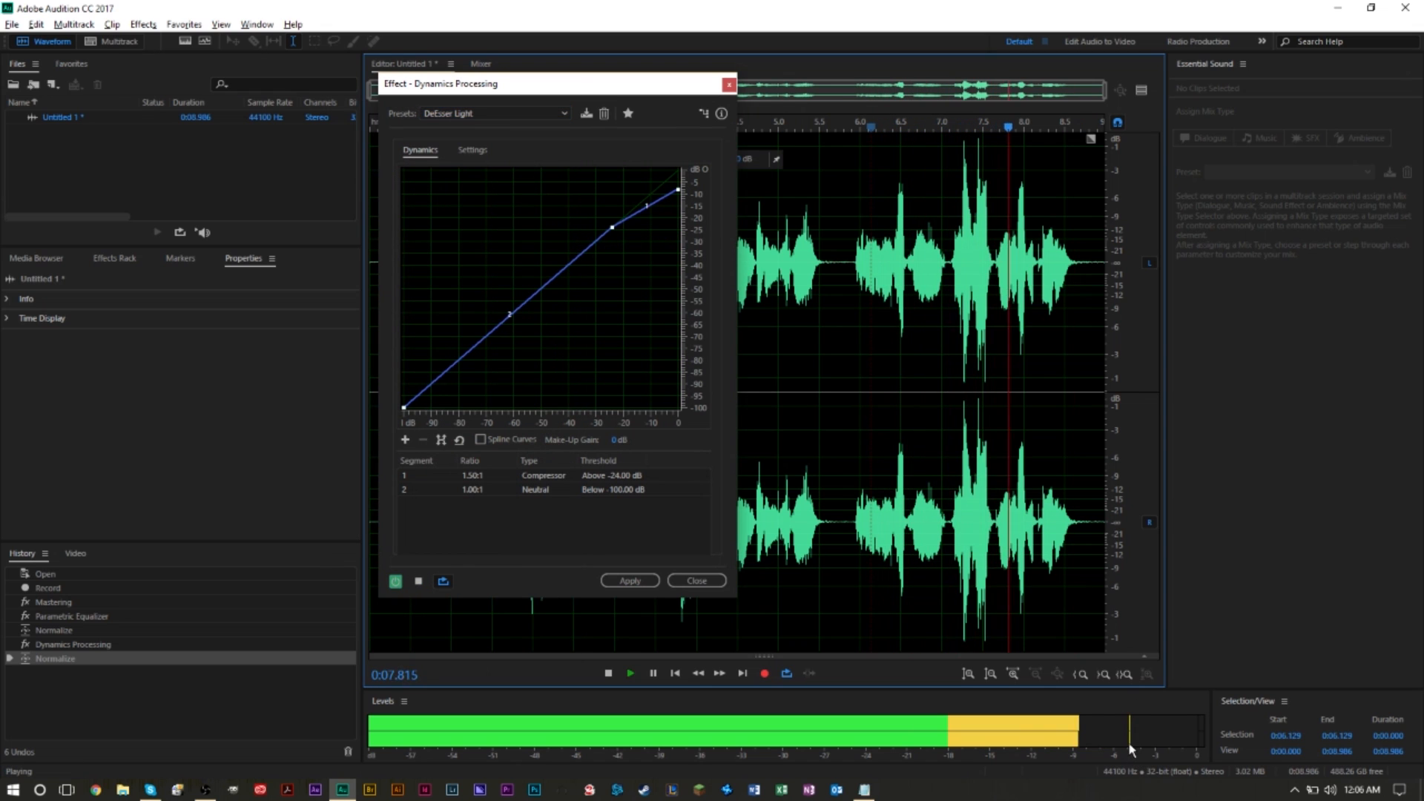
pyautogui.click(607, 673)
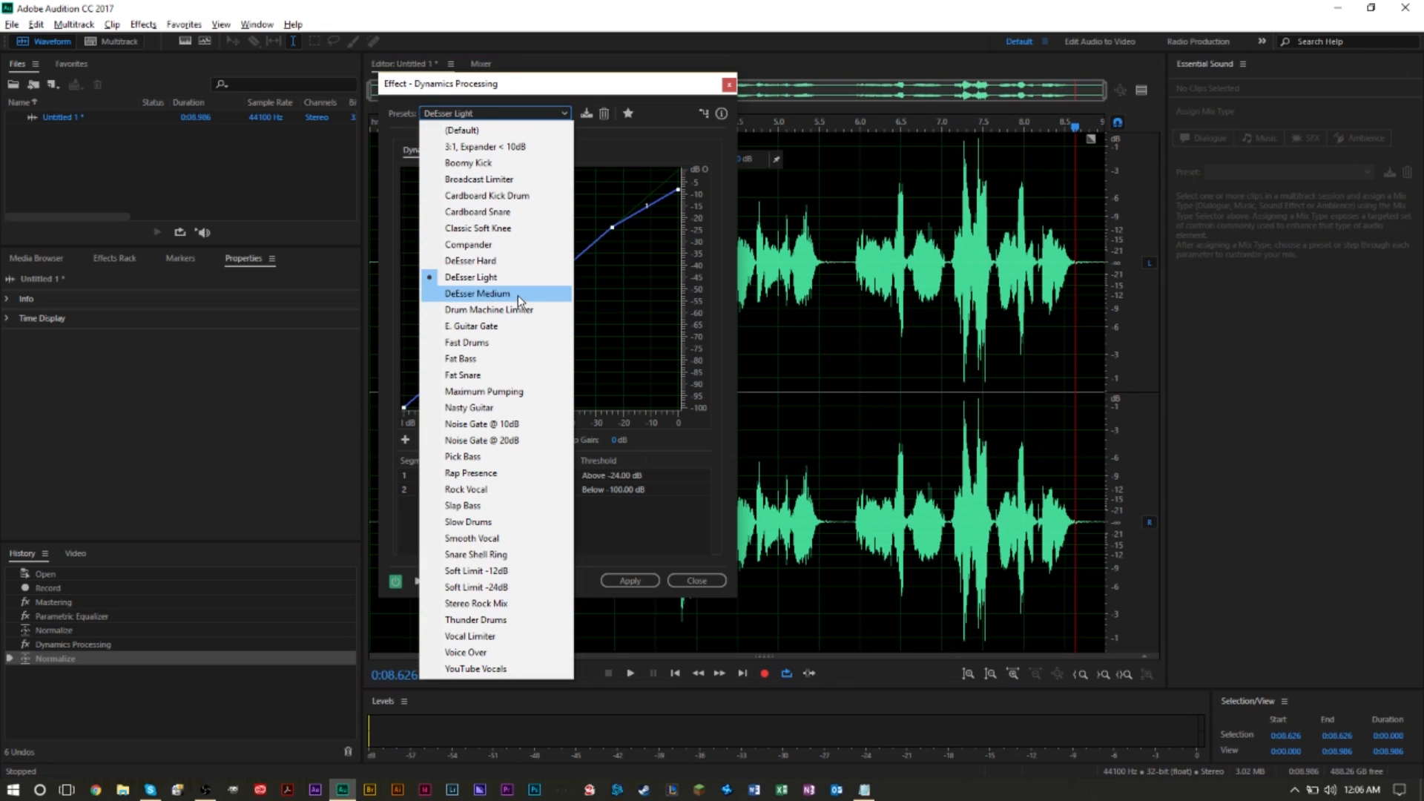
pyautogui.click(478, 292)
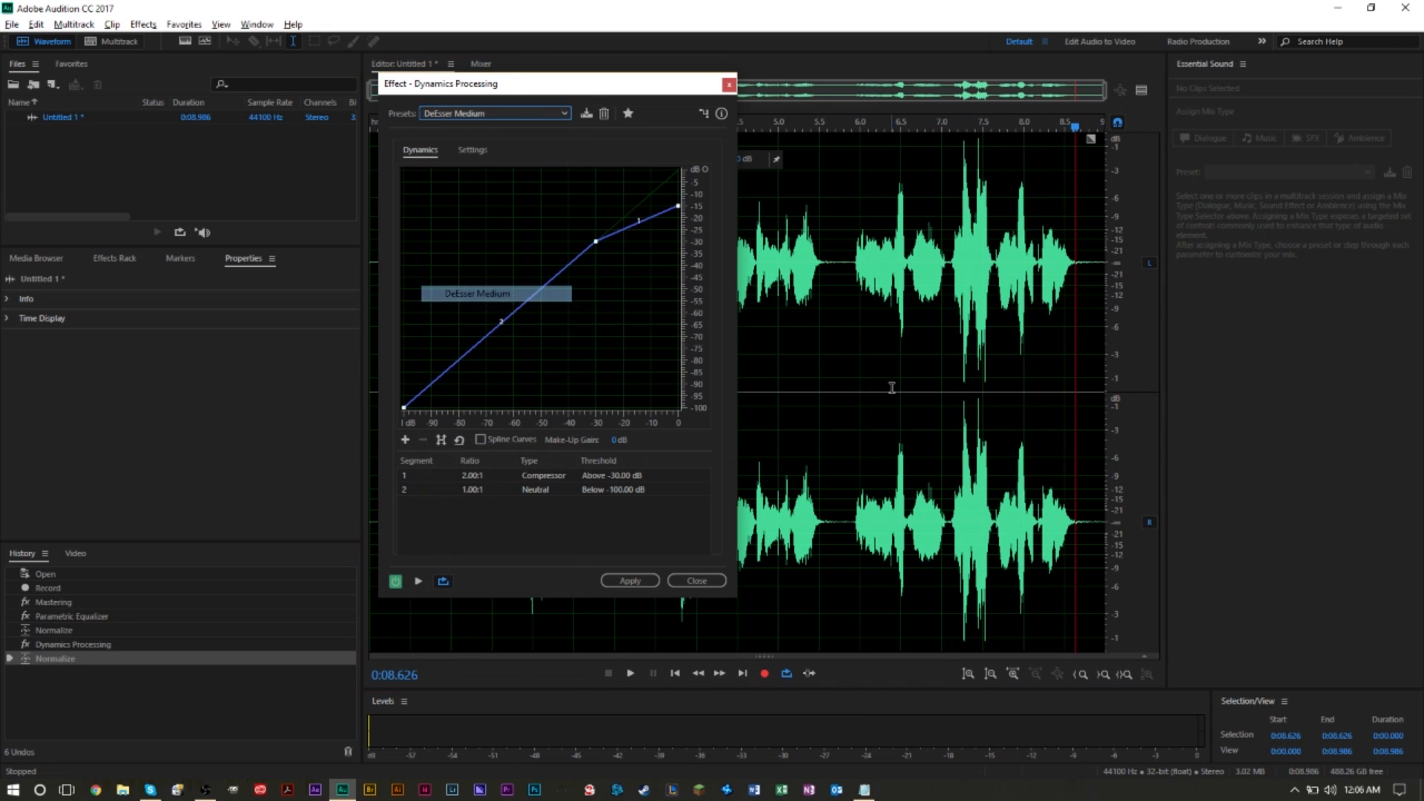
pyautogui.click(630, 673)
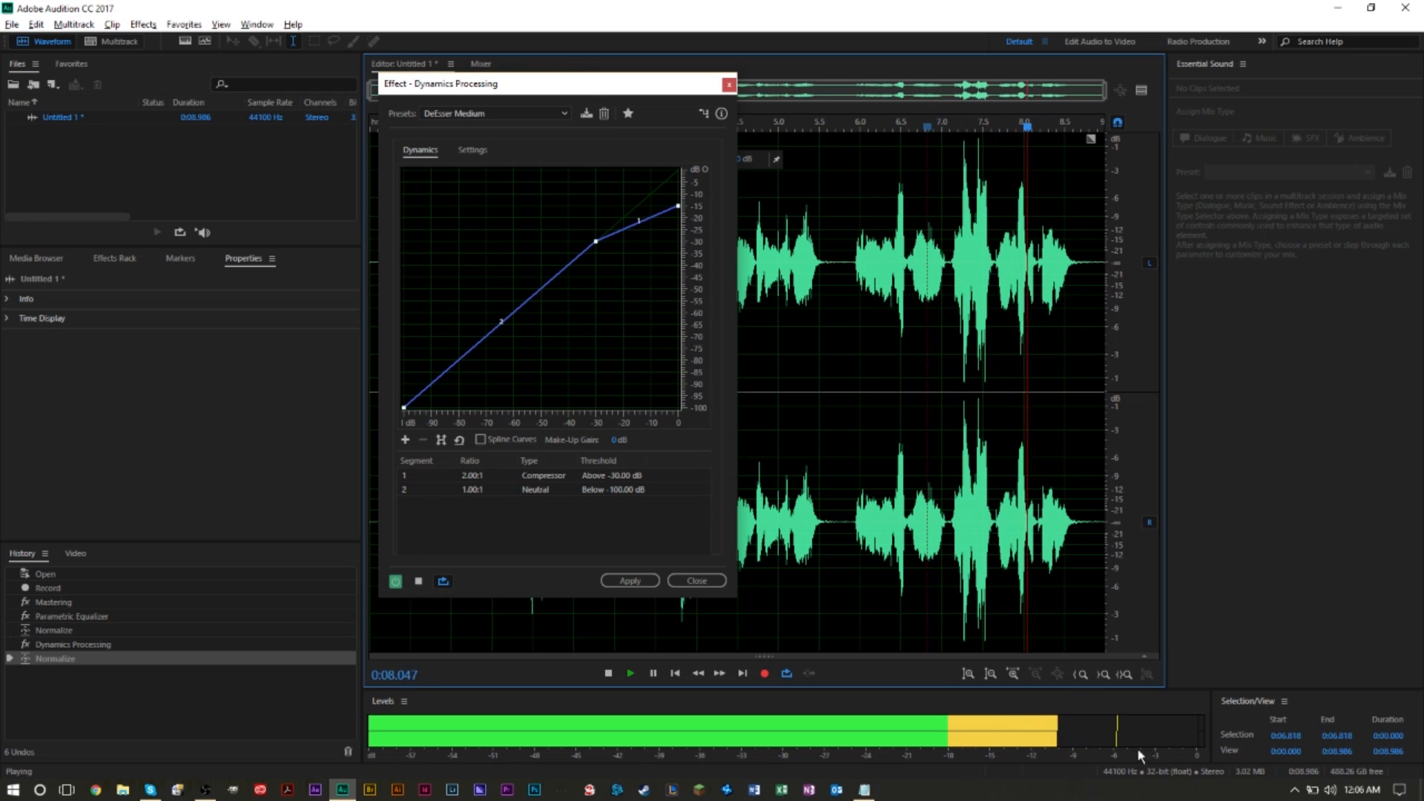
pyautogui.click(630, 672)
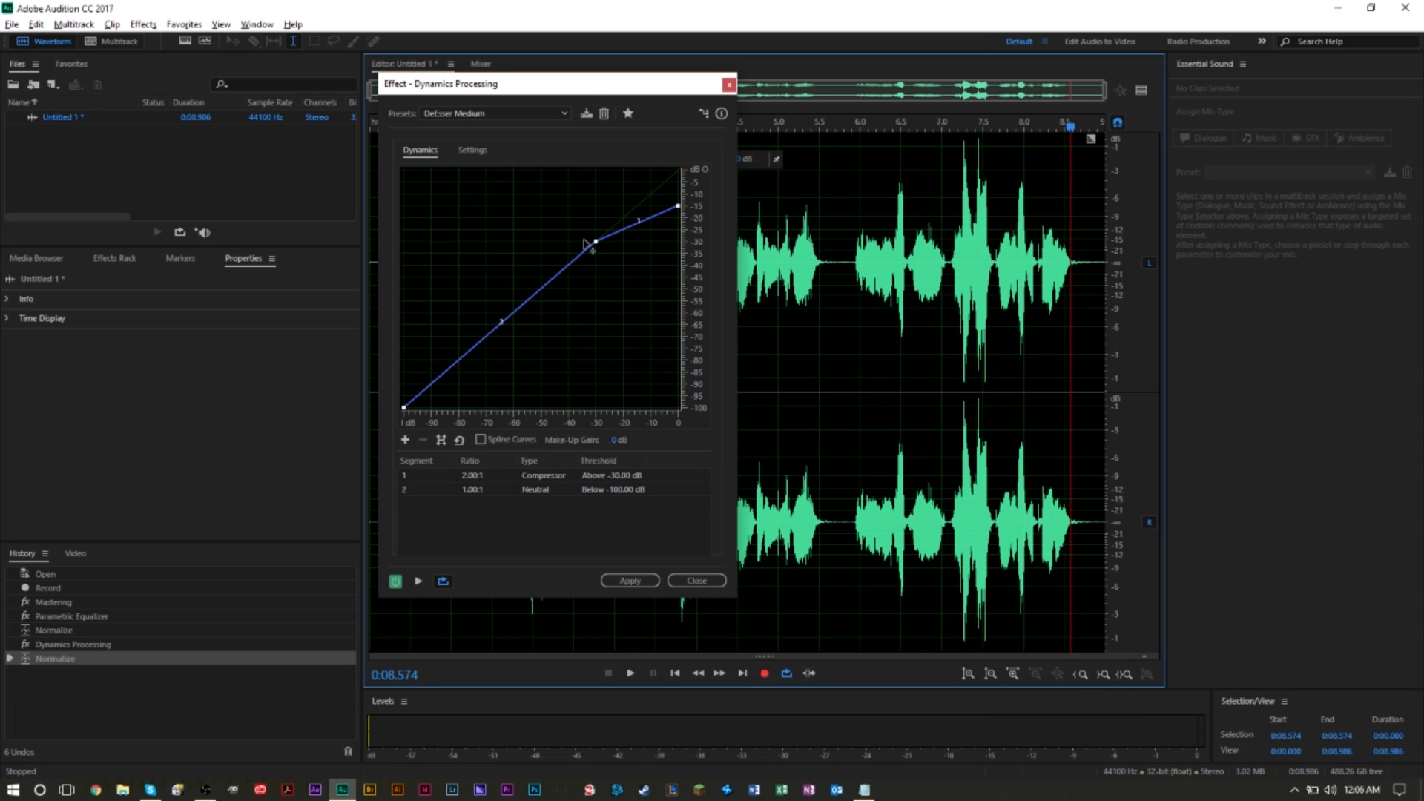
pyautogui.click(495, 113)
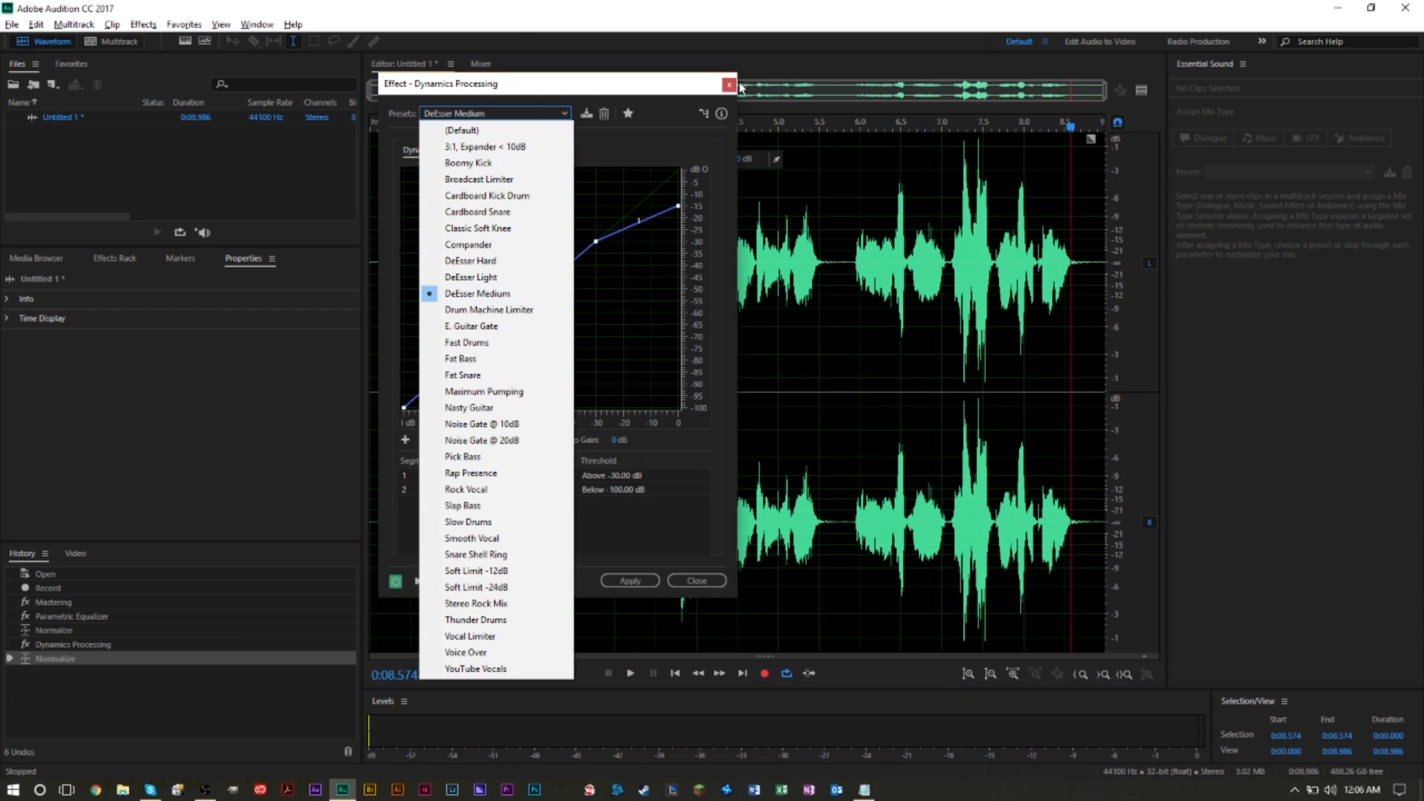
# - Close Dynamics Processing without applying and bring up the Amplitude and Compression effects
pyautogui.click(728, 84)
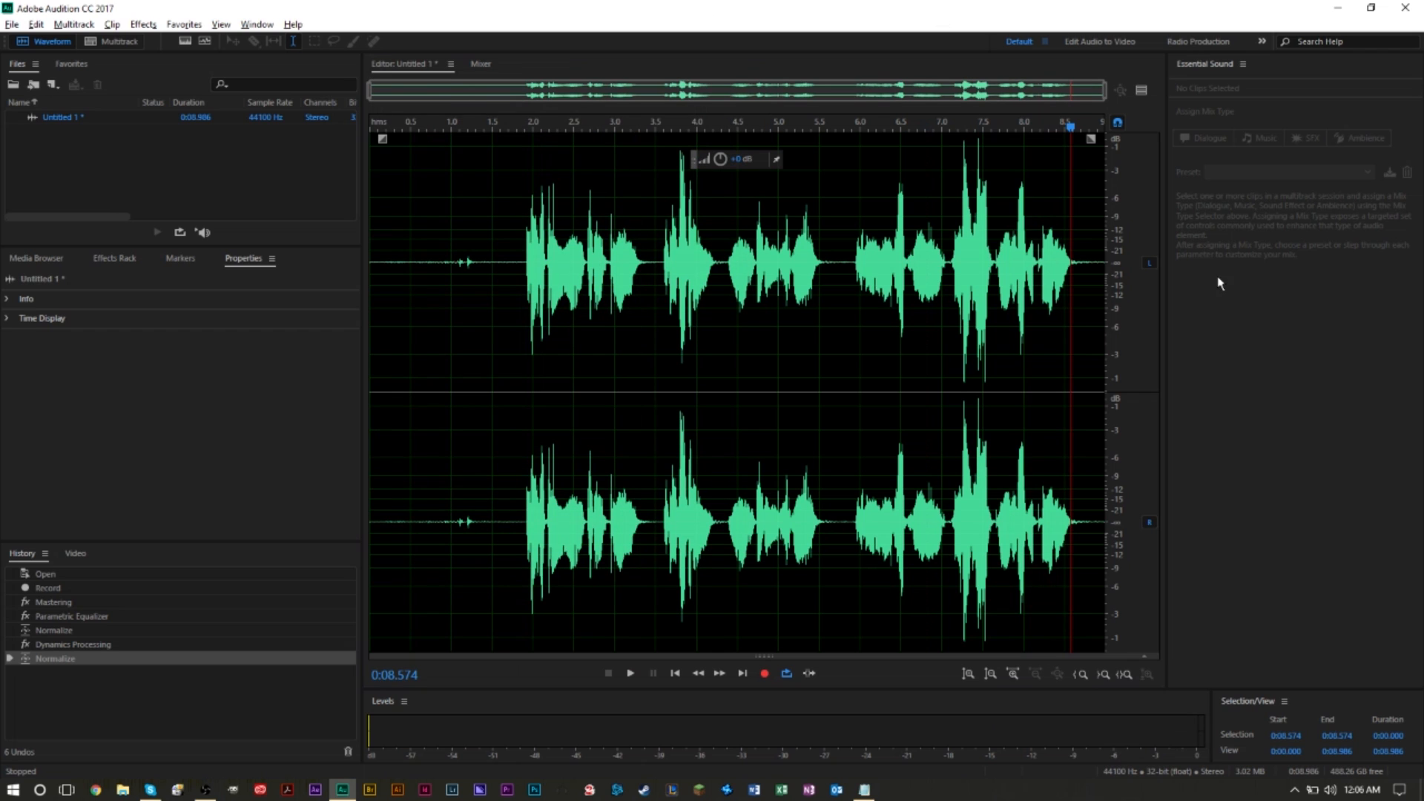
pyautogui.moveTo(305, 83)
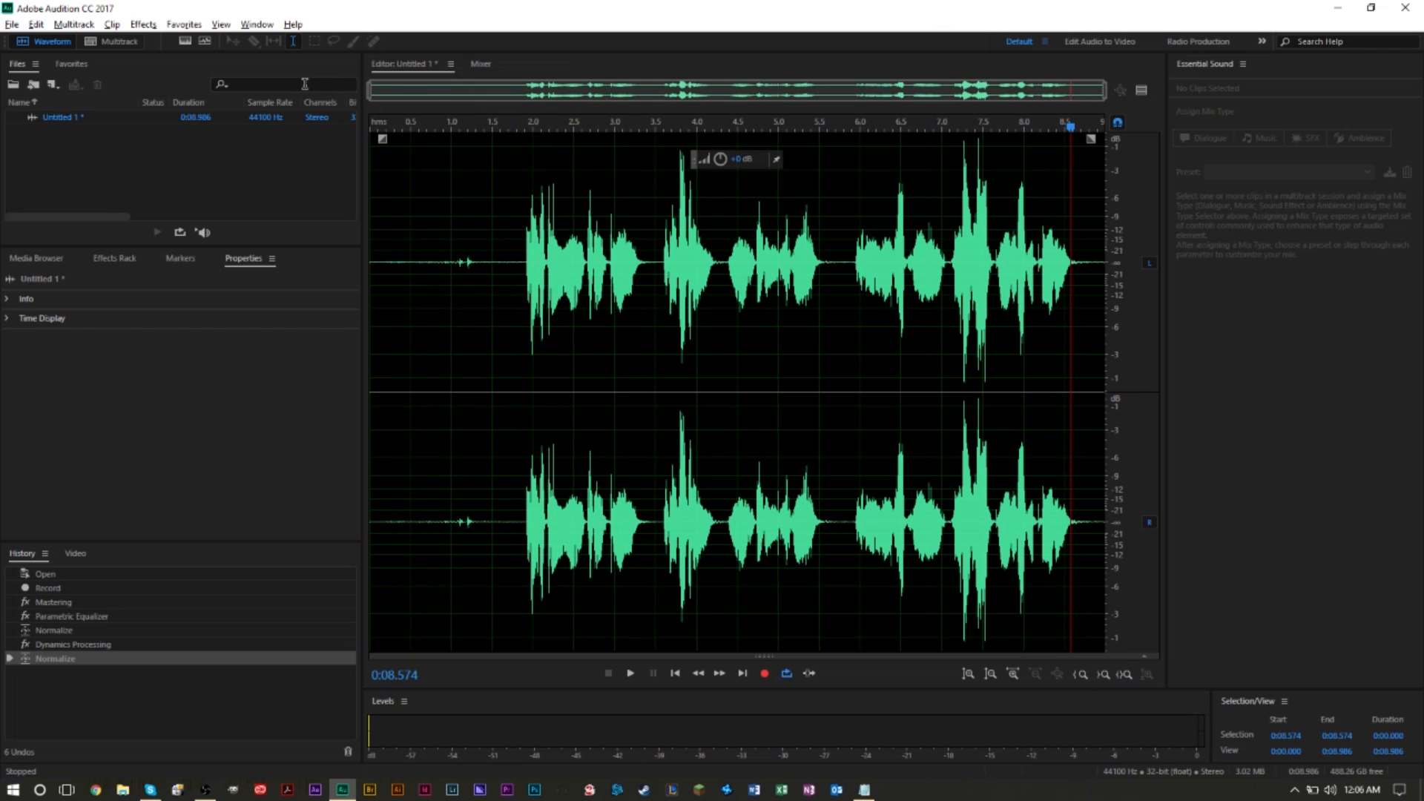
pyautogui.click(142, 24)
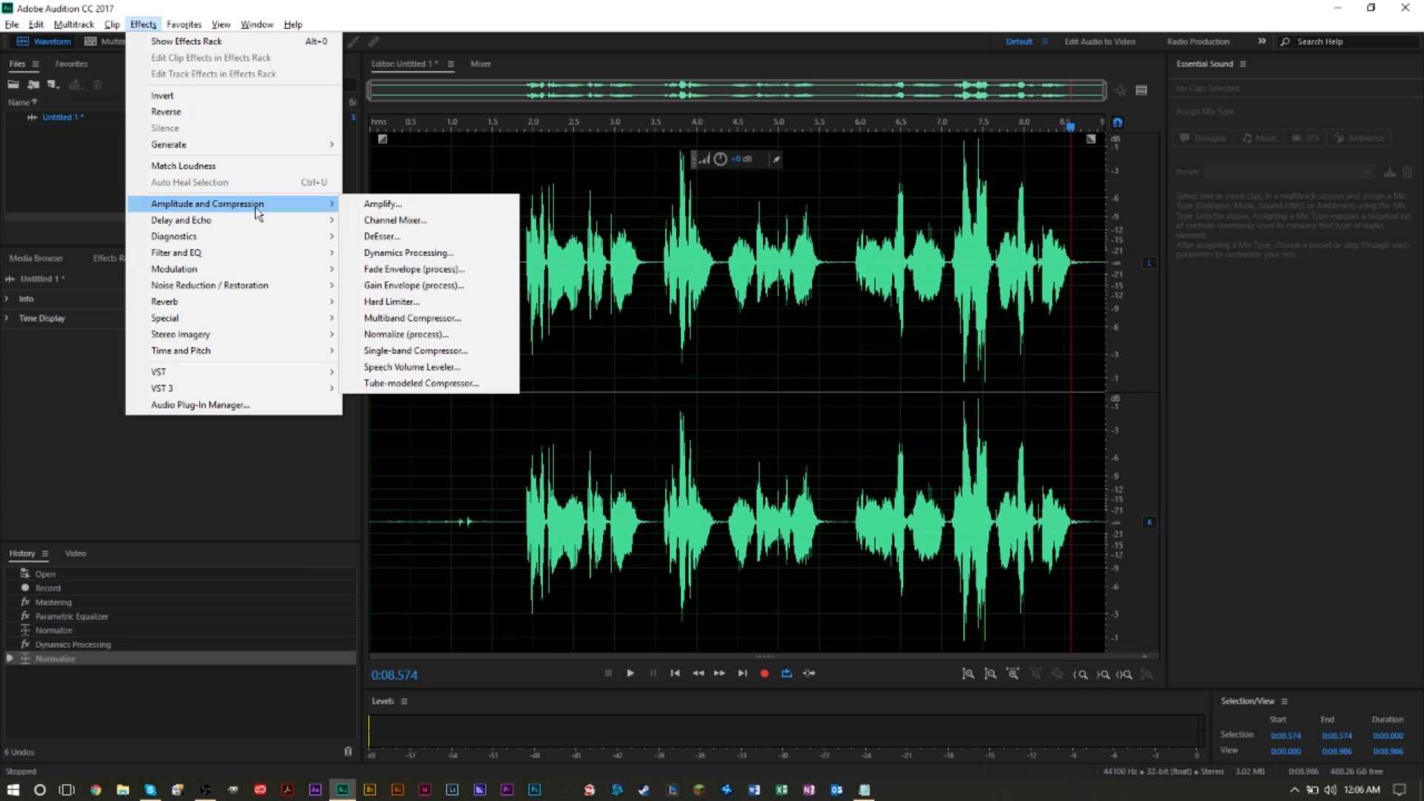
# - Open DeEsser, try Male Voice, then preview the 4410 - 7000 Hz preset
pyautogui.click(381, 236)
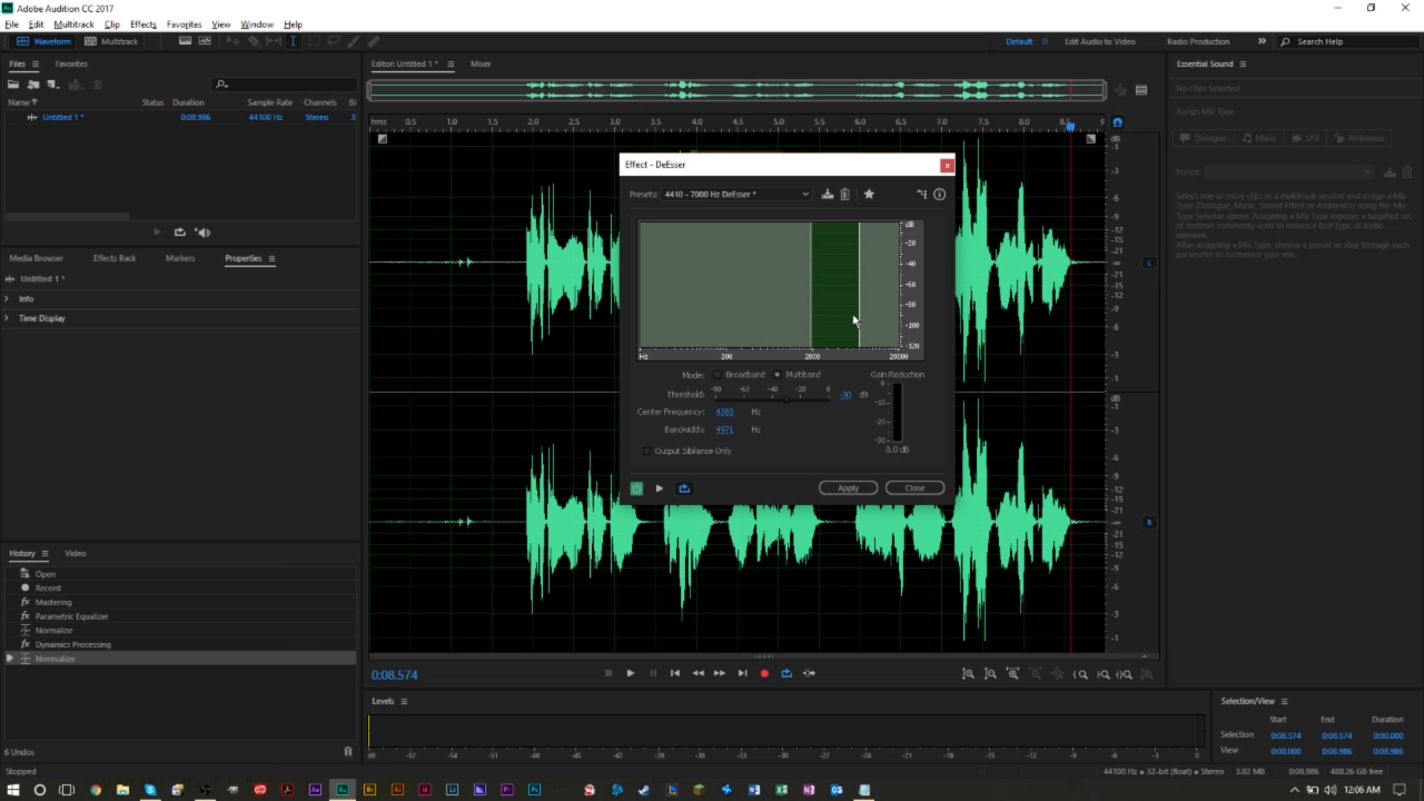
pyautogui.moveTo(849, 328)
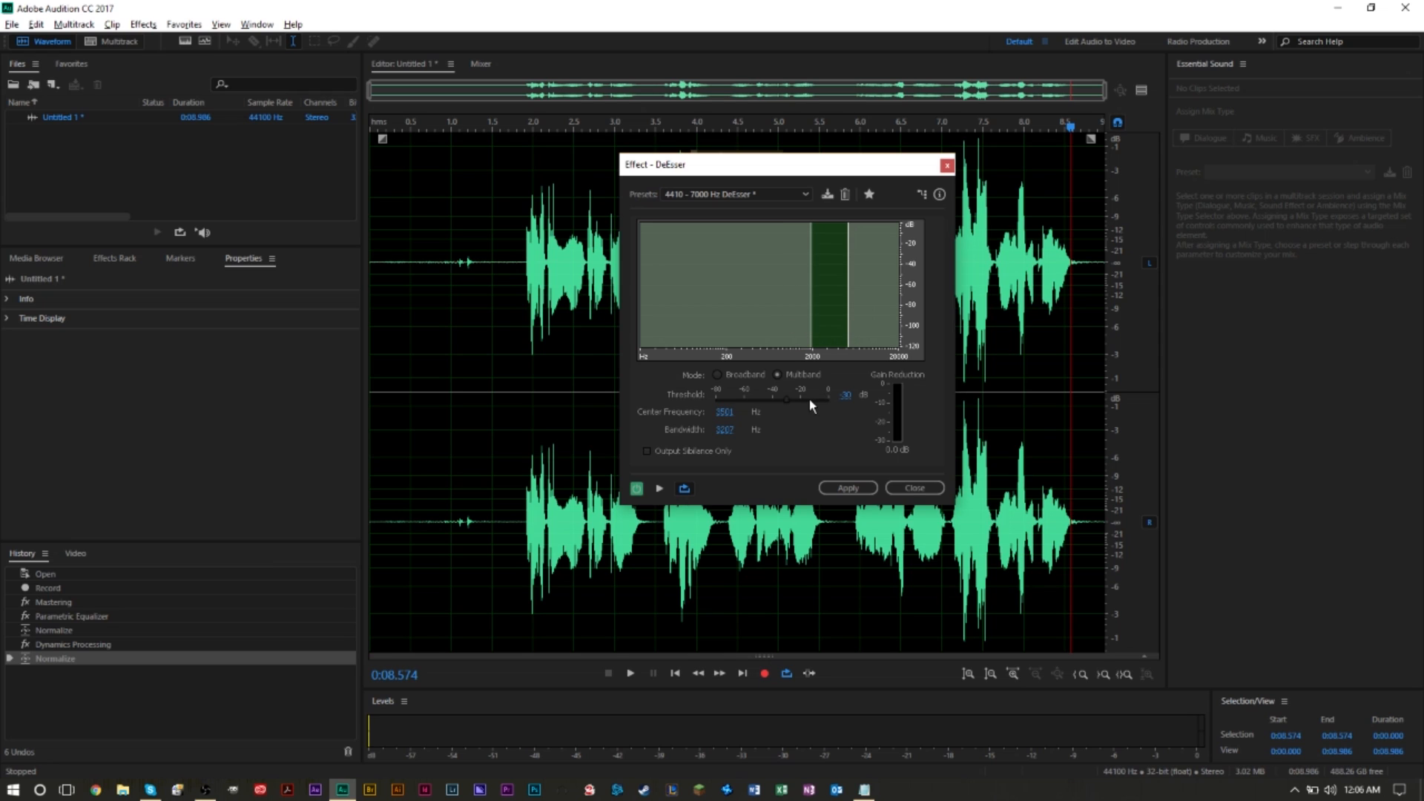
pyautogui.moveTo(825, 408)
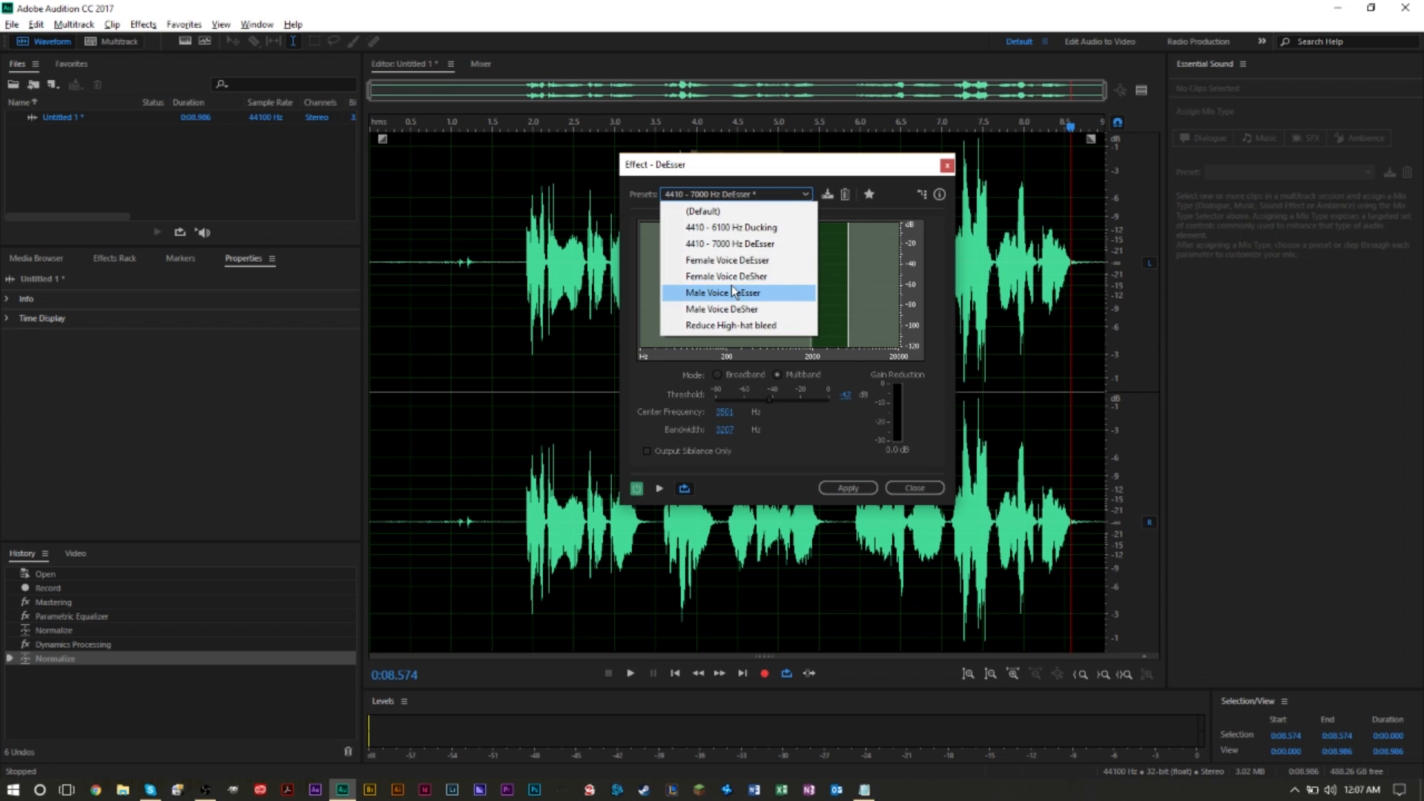
pyautogui.click(722, 293)
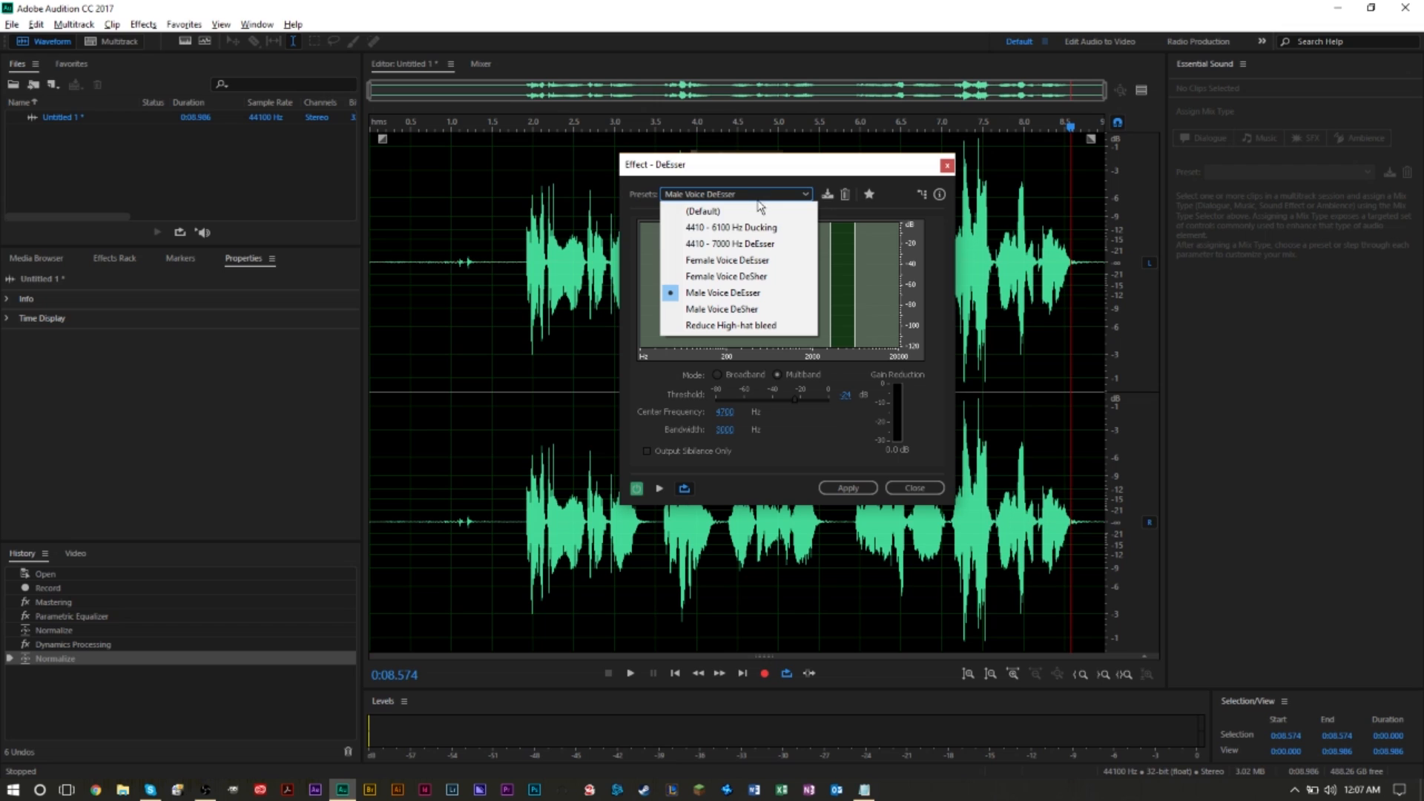
pyautogui.moveTo(726, 276)
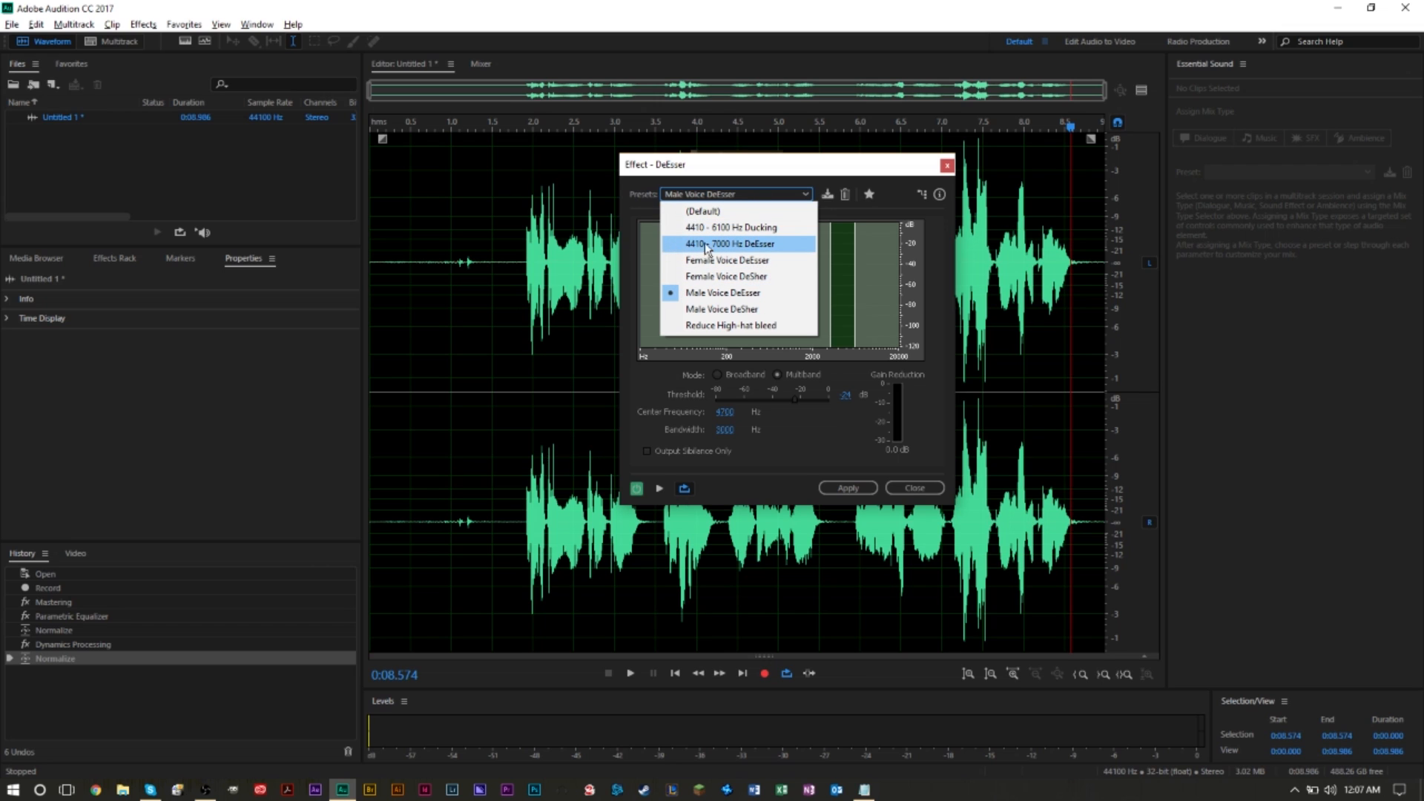
pyautogui.click(732, 243)
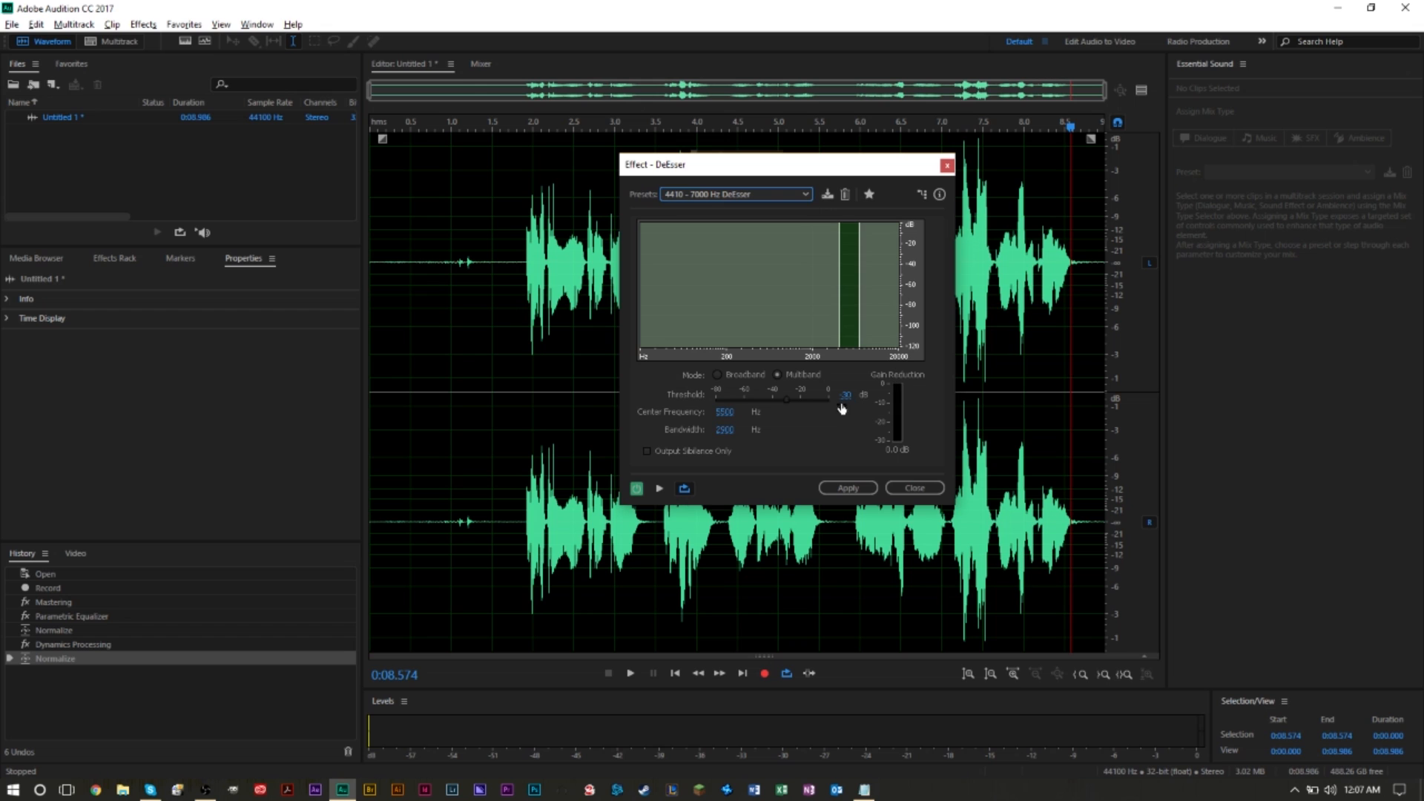
pyautogui.click(659, 489)
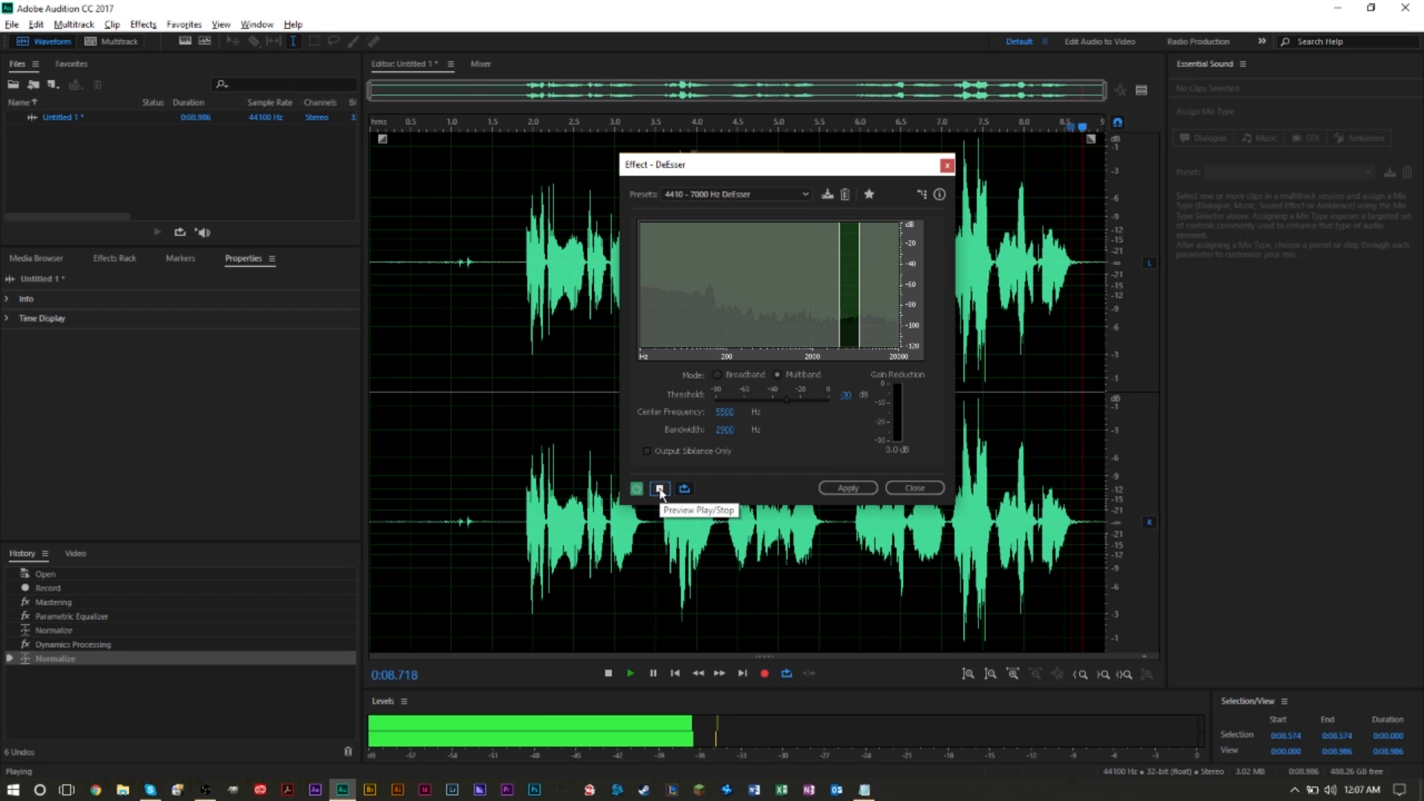
pyautogui.click(659, 489)
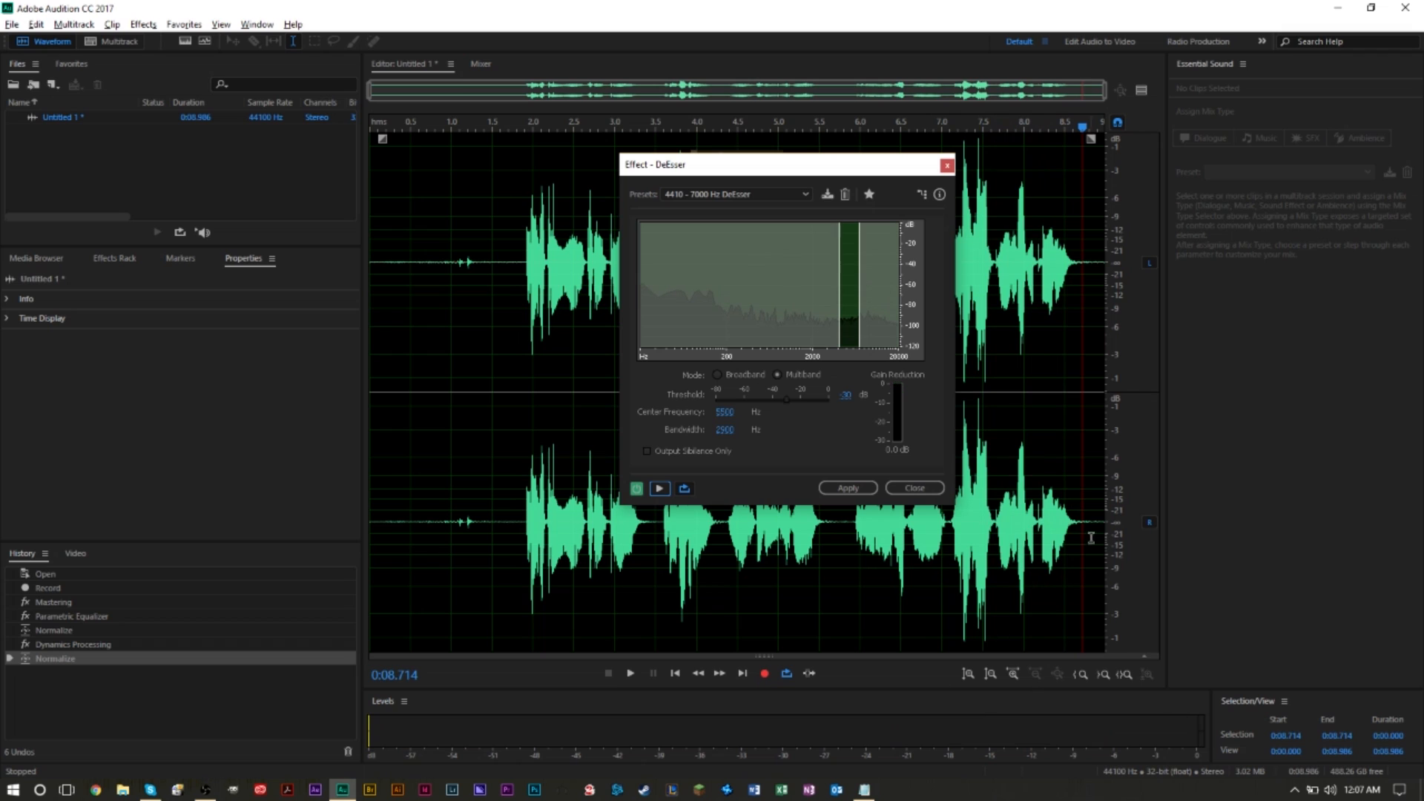
pyautogui.moveTo(761, 472)
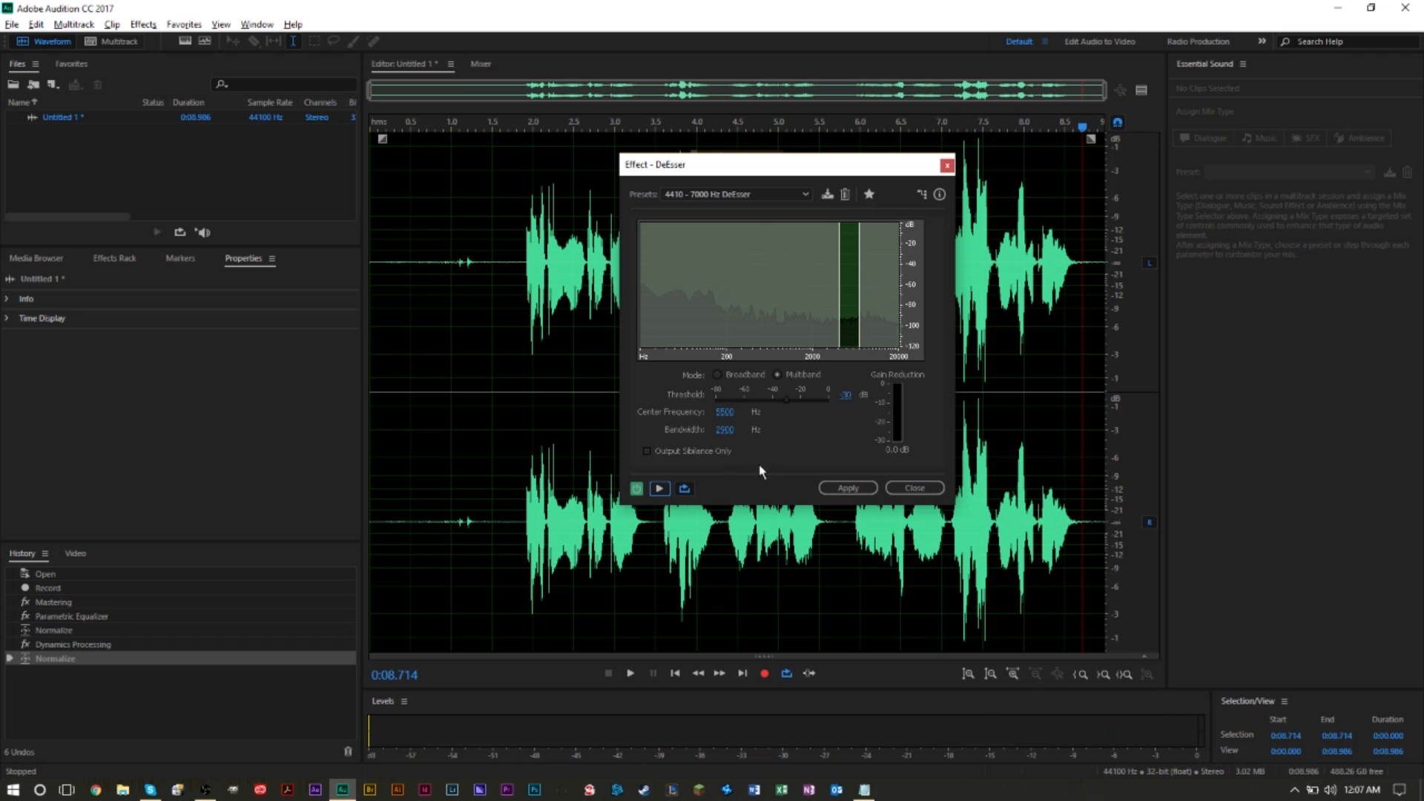
pyautogui.moveTo(243, 347)
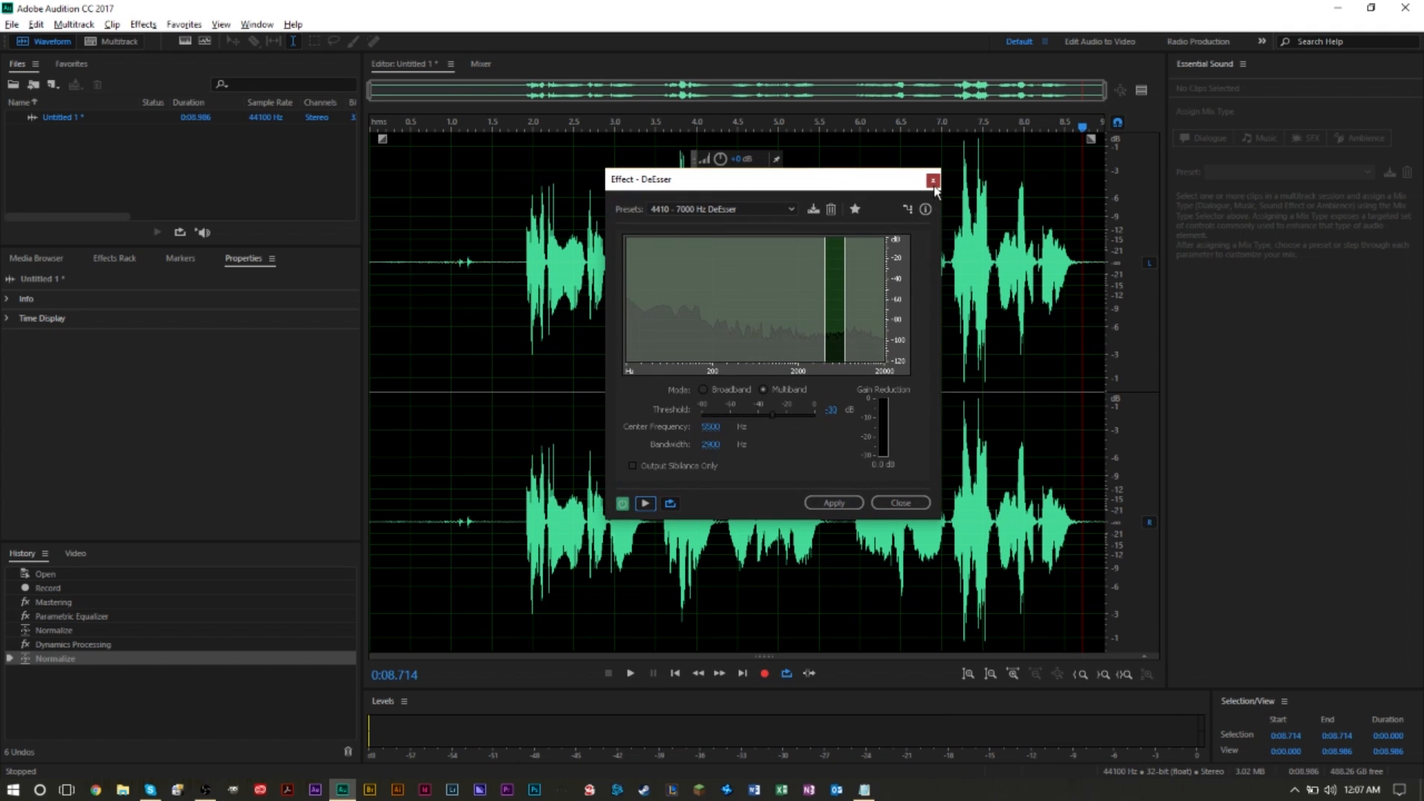
# - Close DeEsser and apply the DeEsser Hard dynamics preset to the whole recording
pyautogui.click(142, 24)
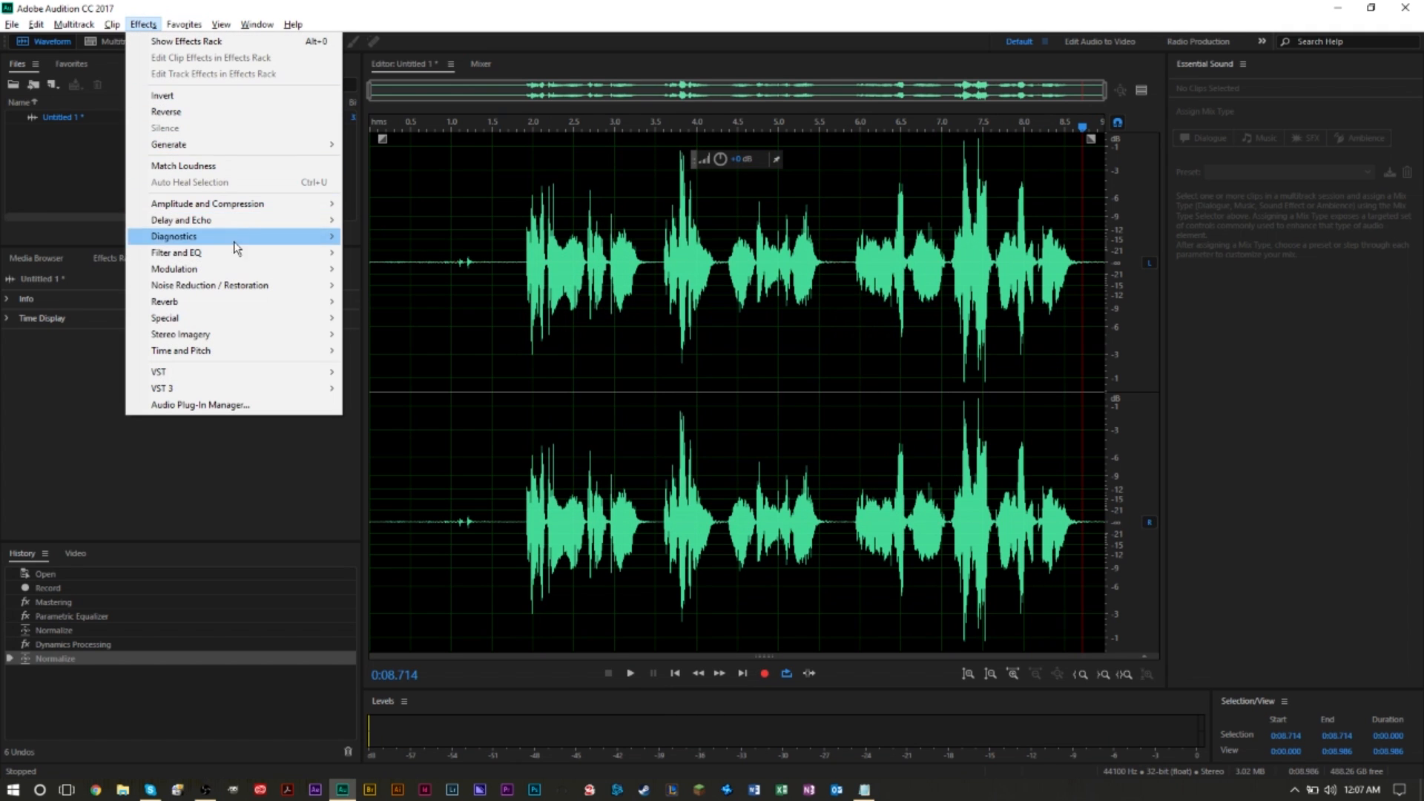
pyautogui.moveTo(207, 203)
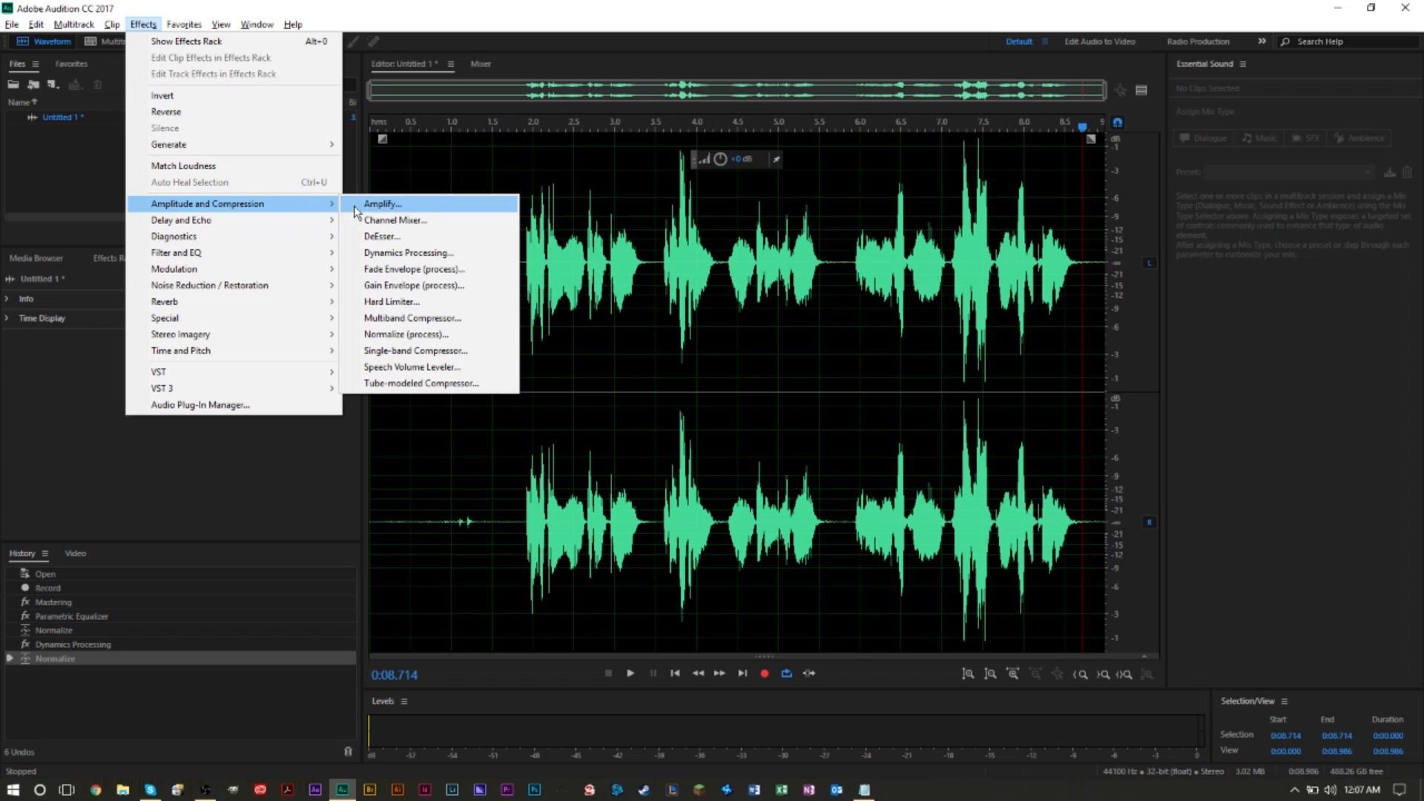
pyautogui.click(408, 253)
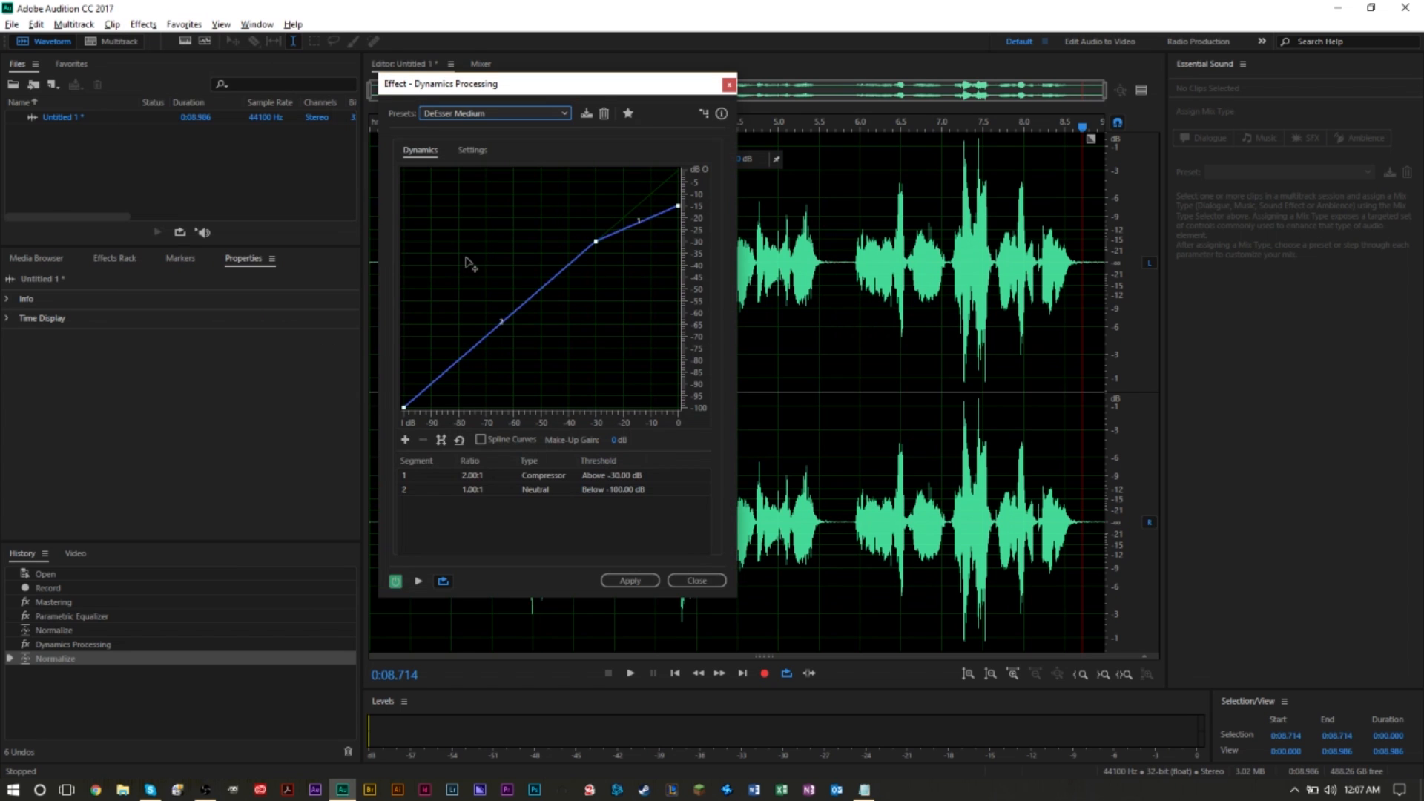
pyautogui.click(776, 121)
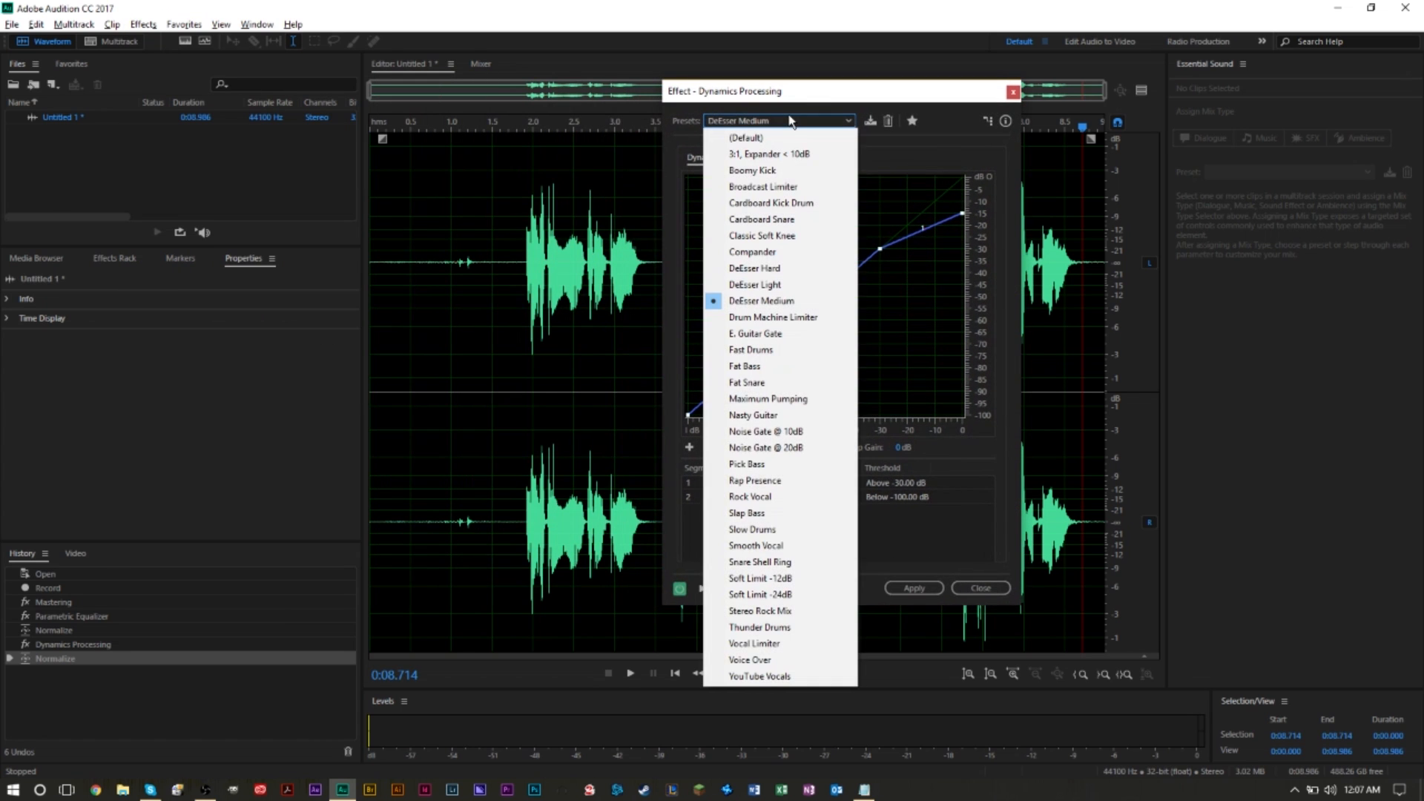
pyautogui.click(753, 268)
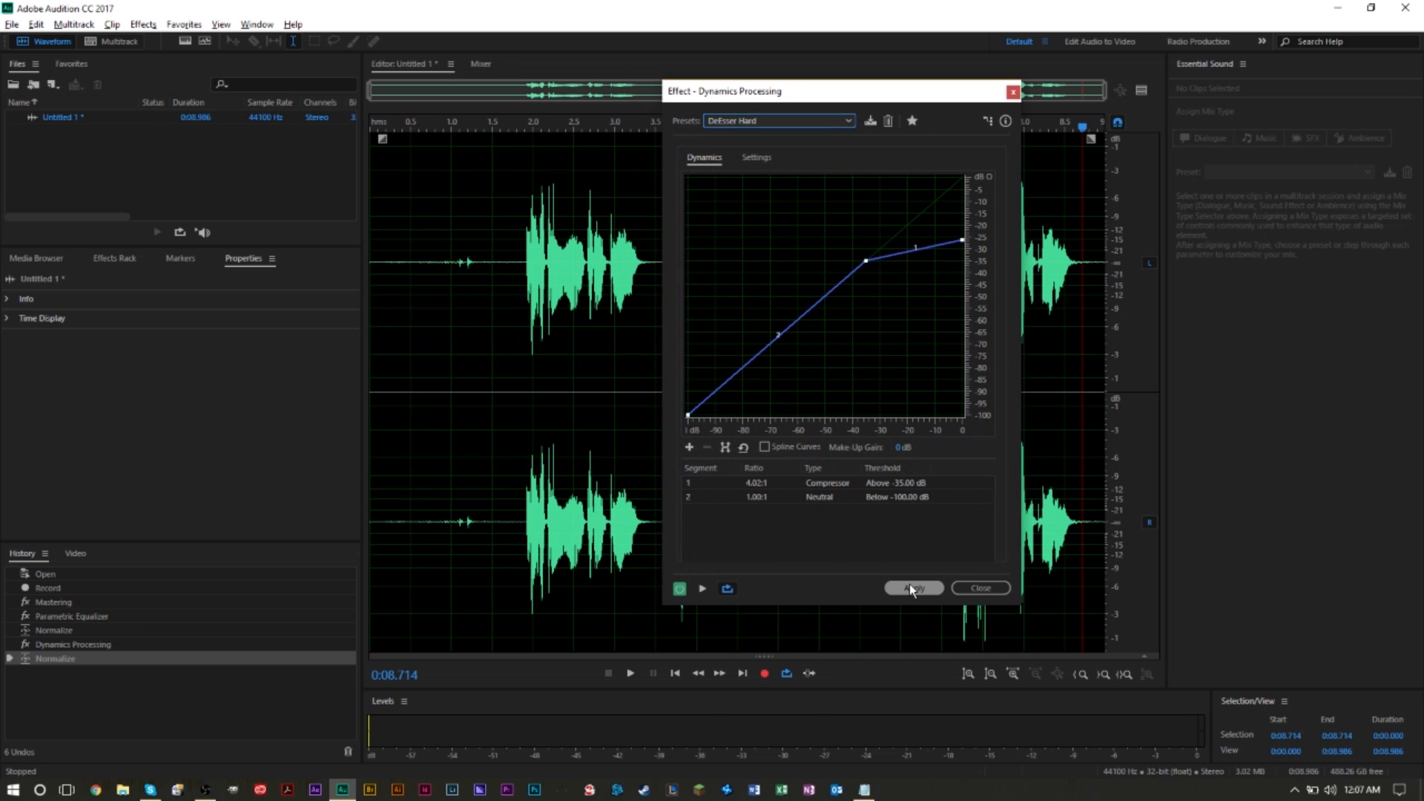
pyautogui.click(913, 588)
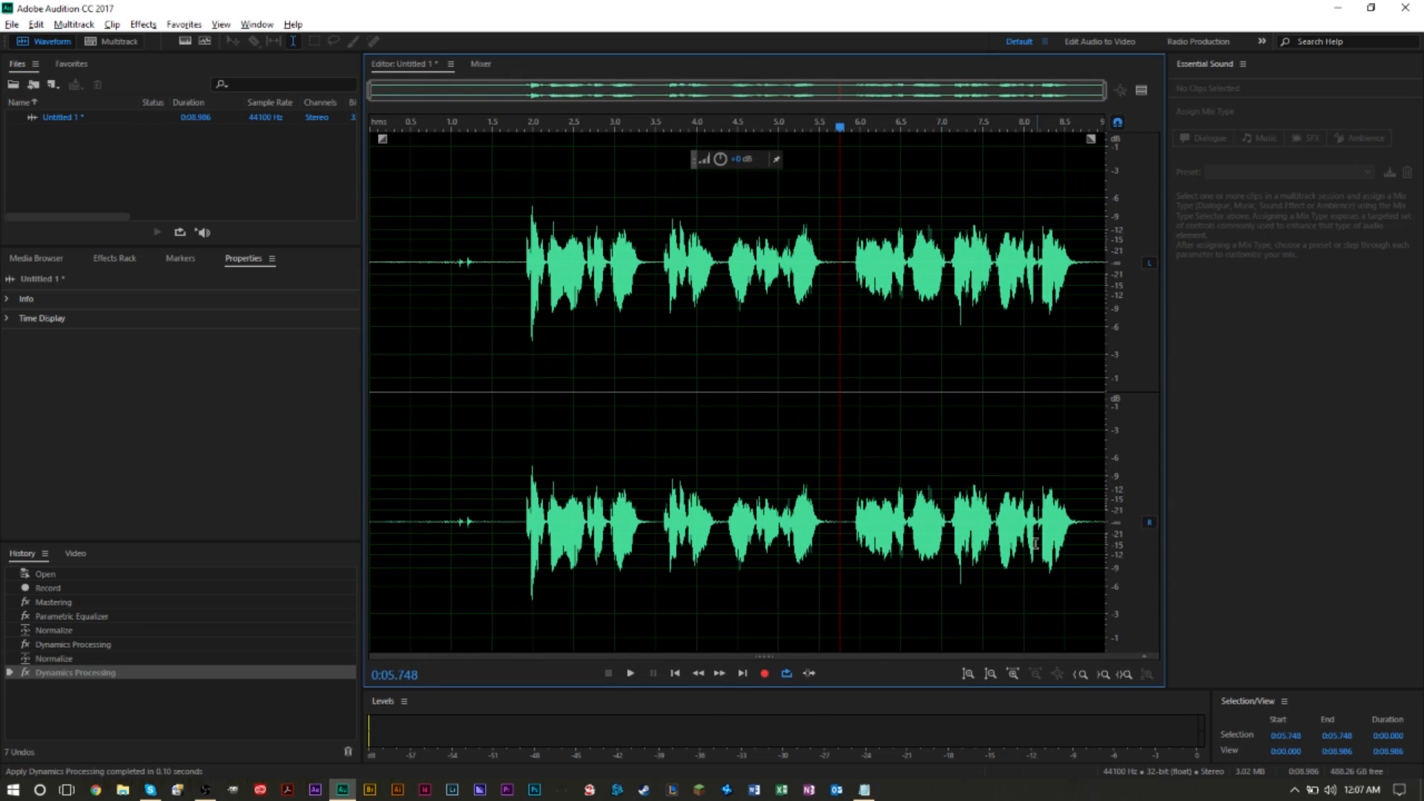
pyautogui.press('ctrl+z')
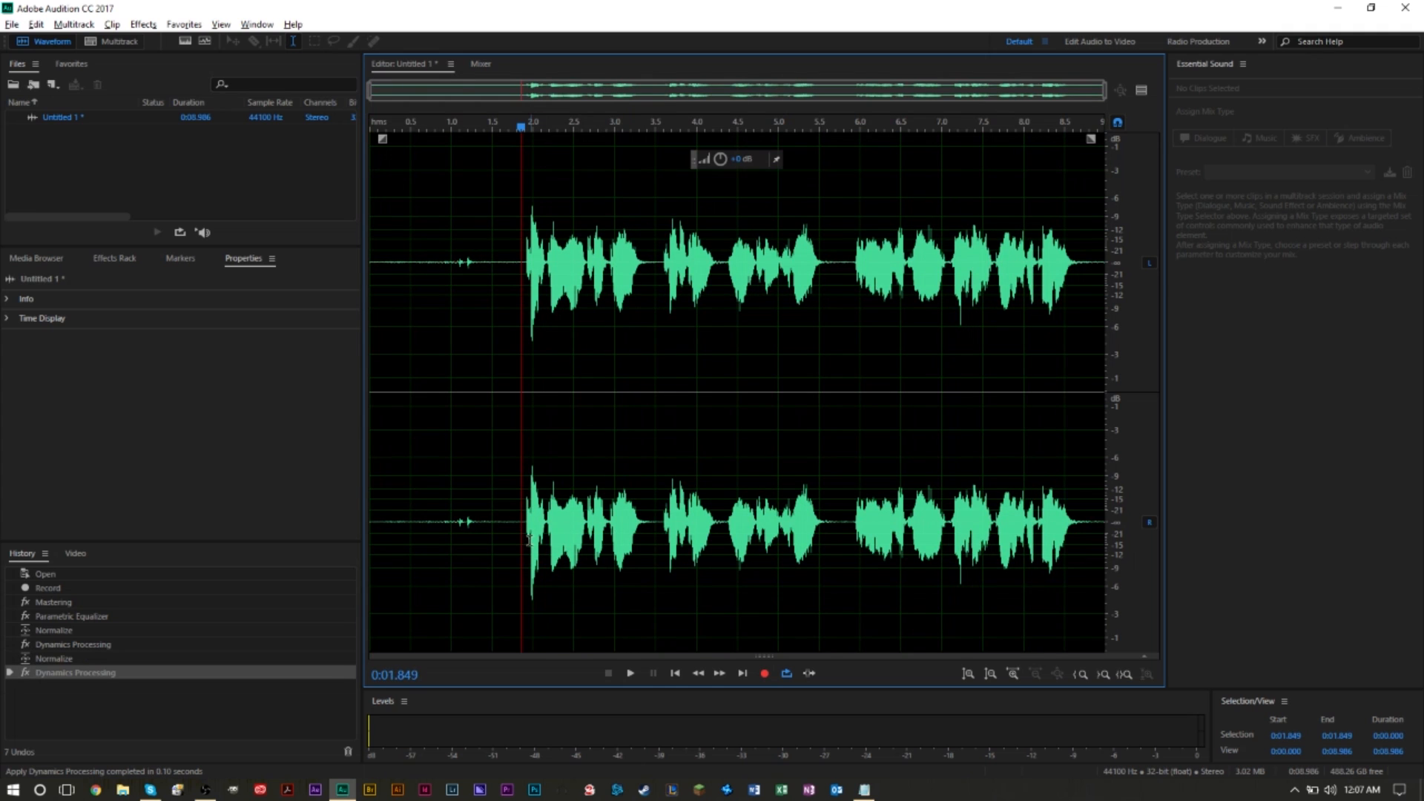
pyautogui.click(630, 673)
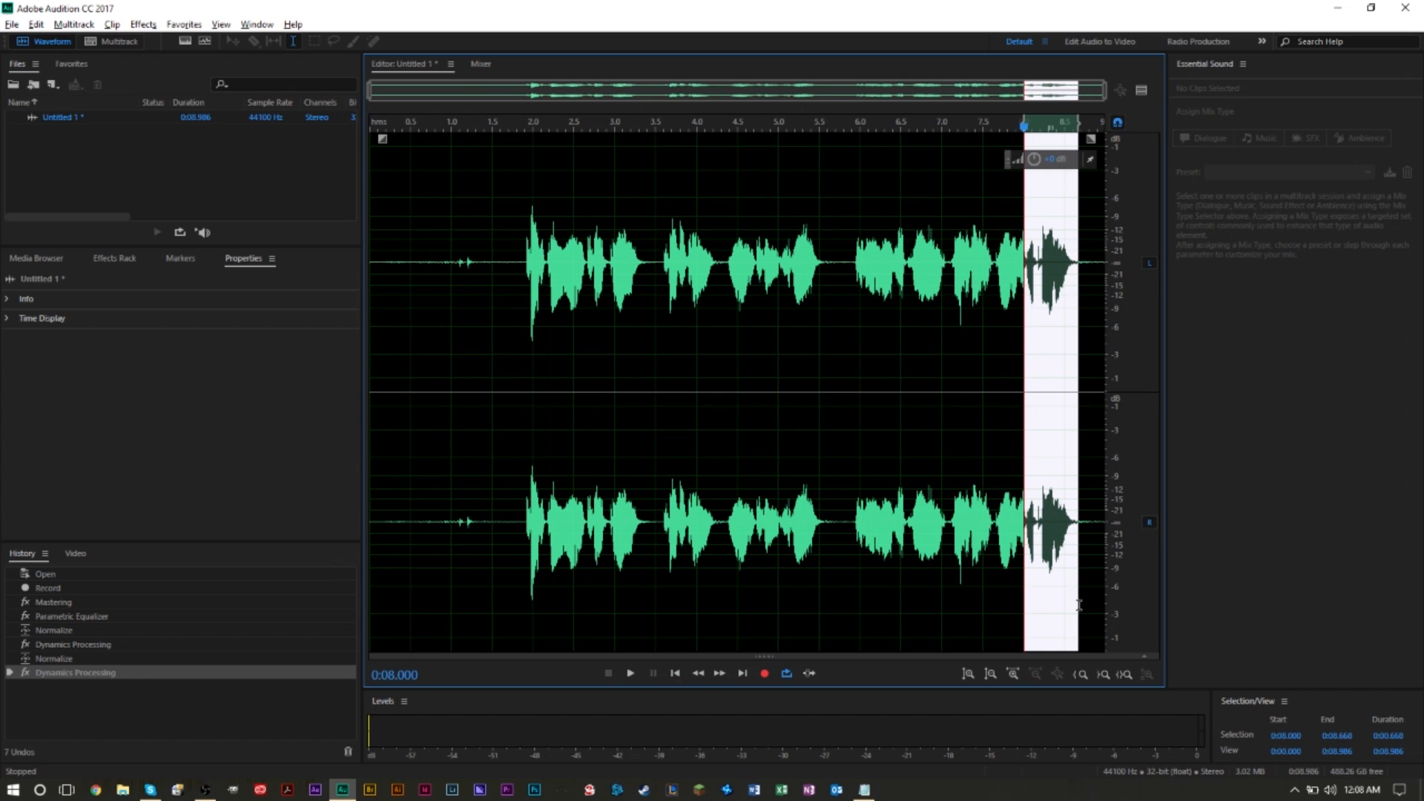
pyautogui.moveTo(1036, 360)
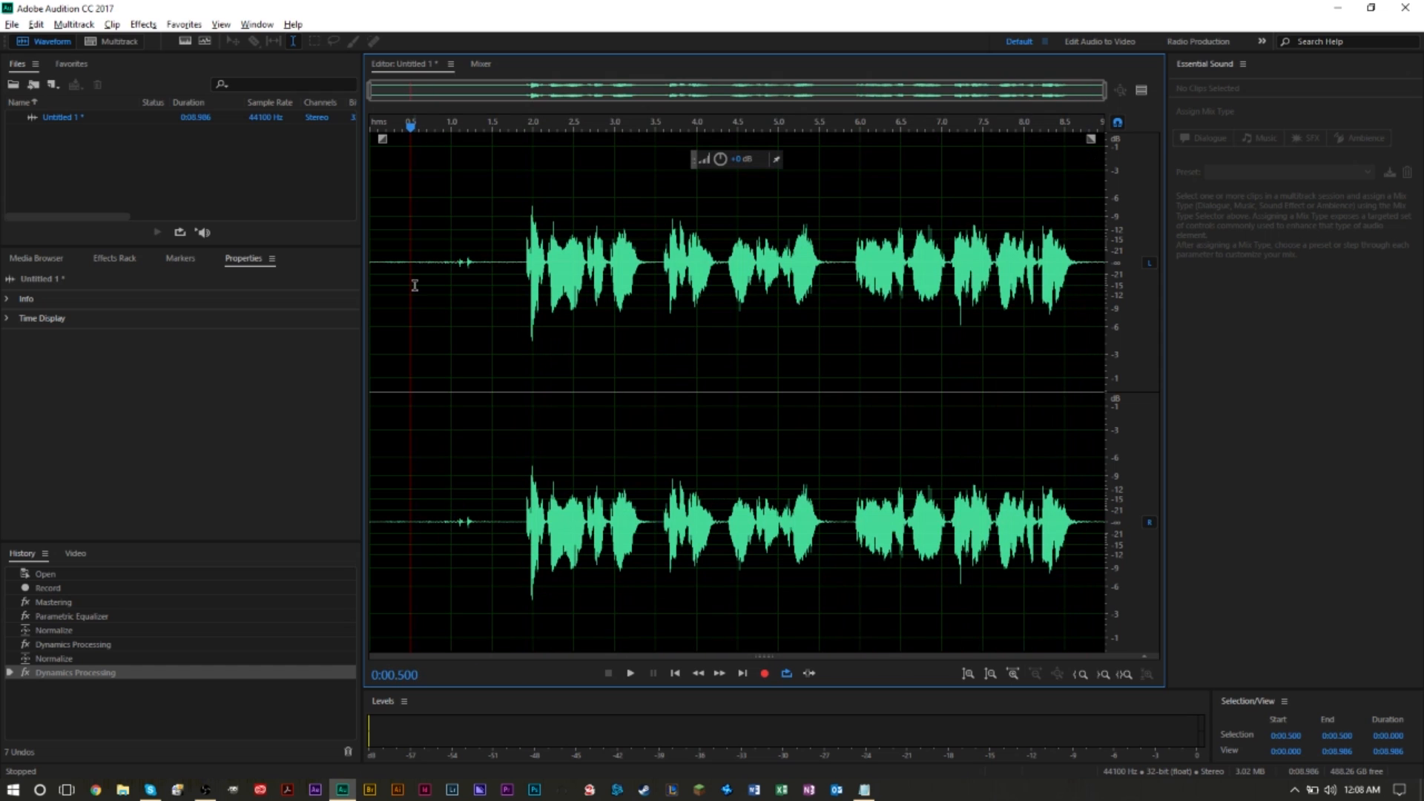
pyautogui.moveTo(368, 300)
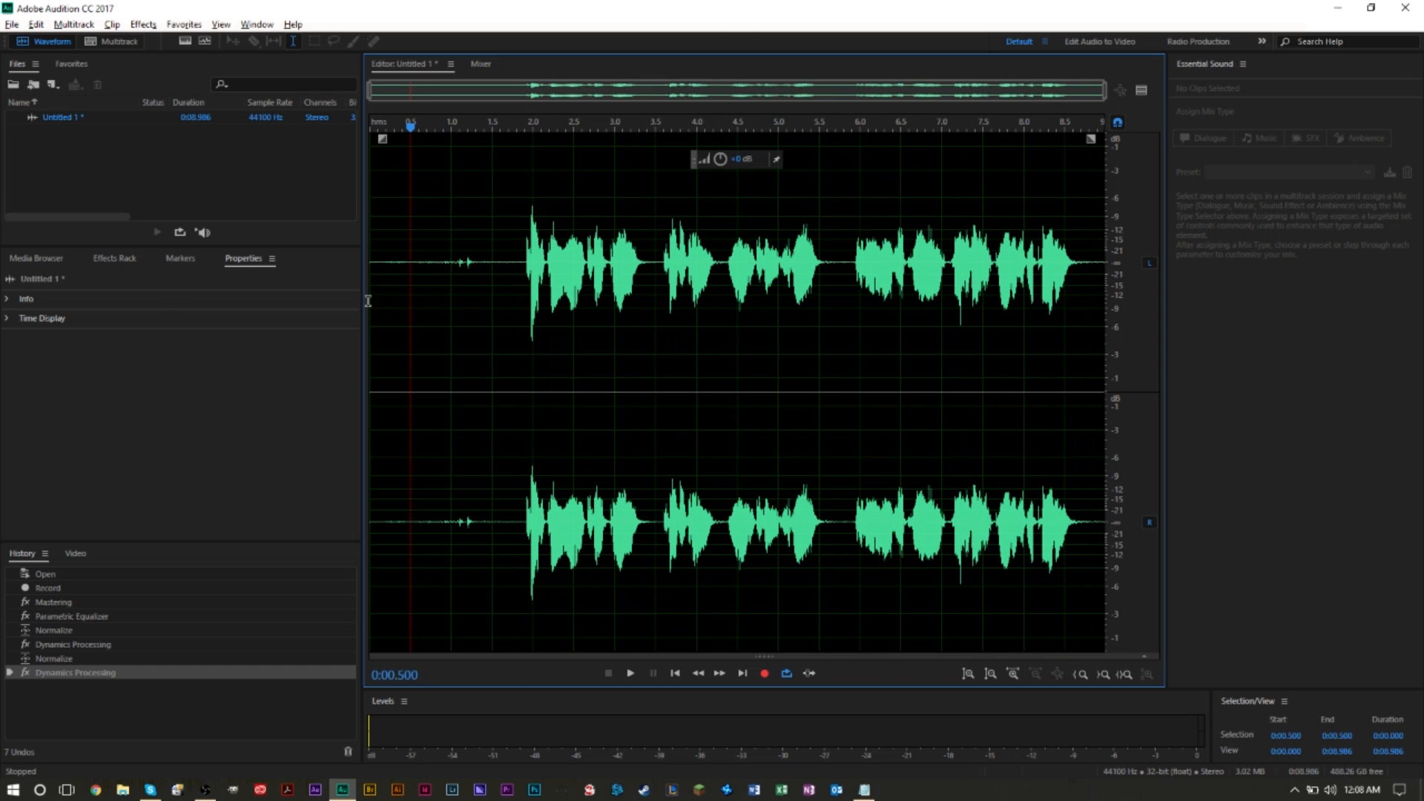